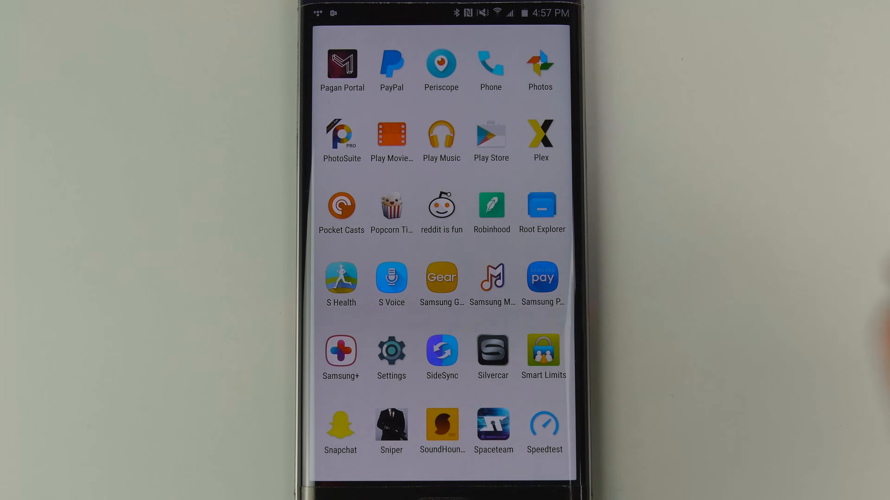
Launch the Settings app and land on the System category.
{"action": "left_click", "coordinate": [391, 350]}
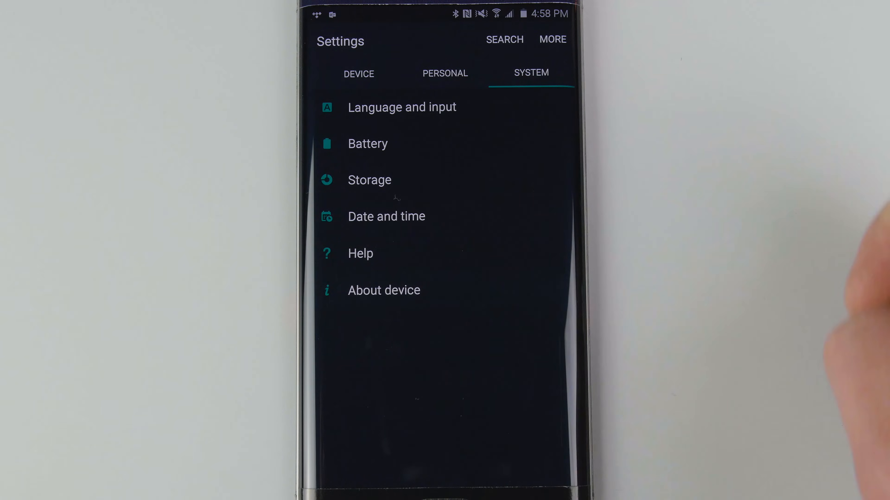
In About device, tap Build number repeatedly until Developer options unlock.
{"action": "left_click", "coordinate": [383, 290]}
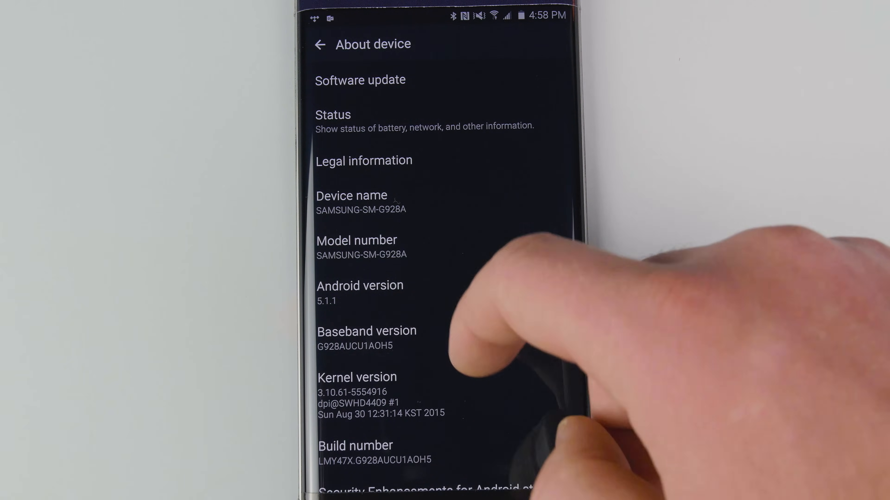
{"action": "scroll", "scroll_direction": "up", "scroll_amount": 3}
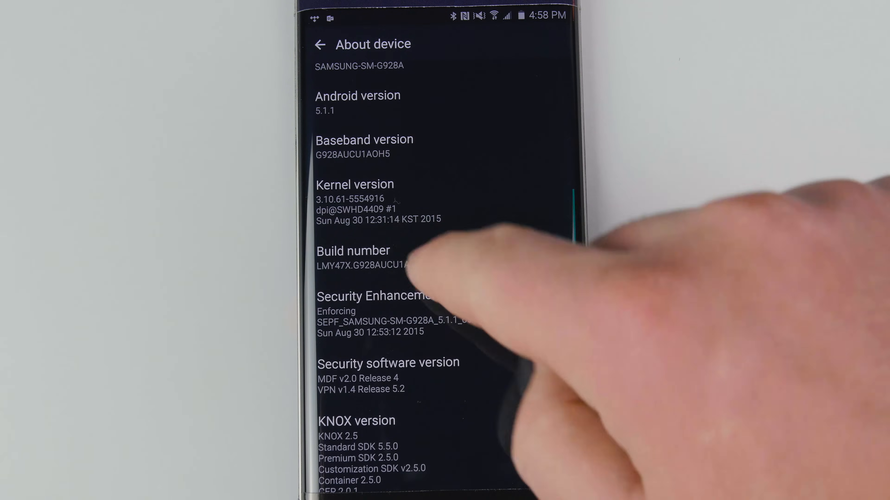
{"action": "left_click", "coordinate": [369, 258]}
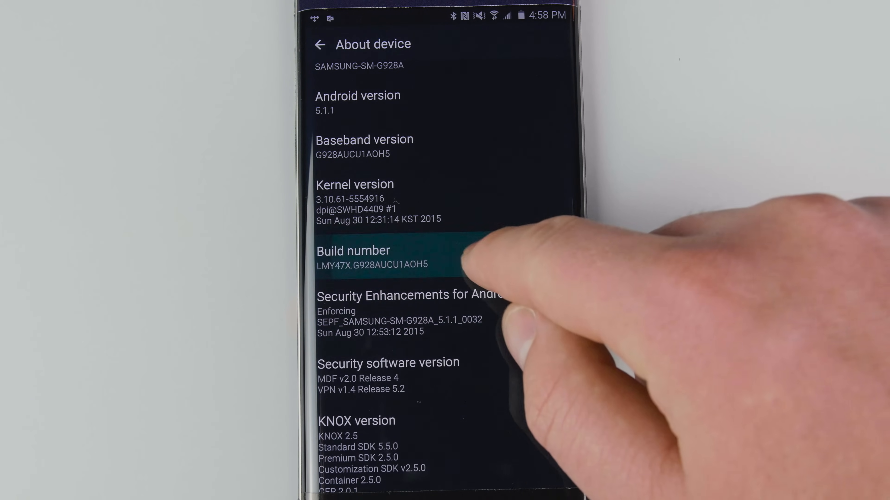
{"action": "left_click", "coordinate": [374, 258]}
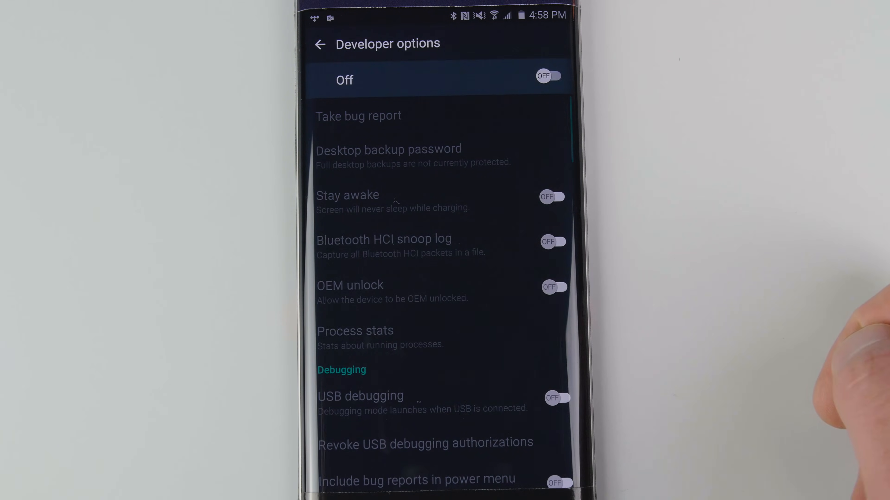
{"action": "left_click", "coordinate": [548, 76]}
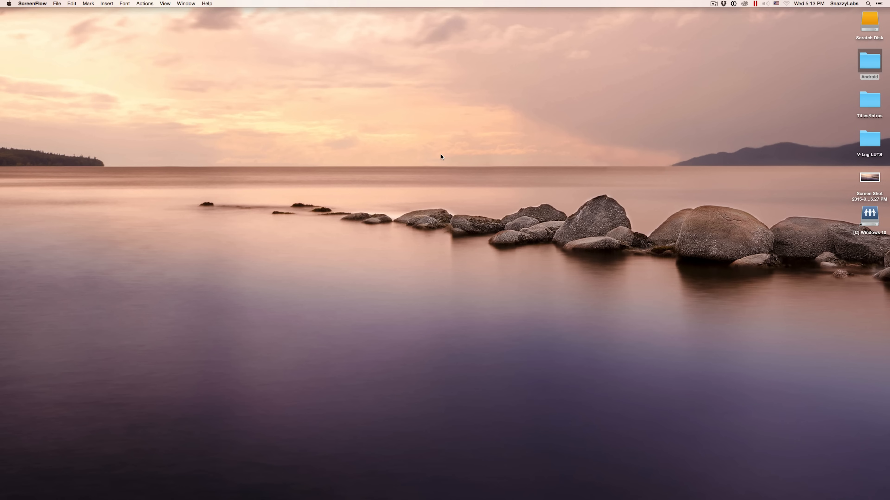
{"action": "mouse_move", "coordinate": [443, 164]}
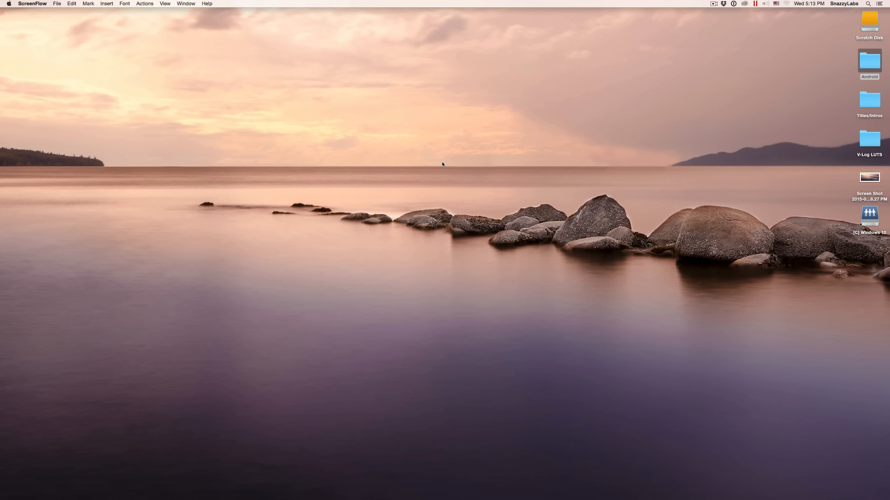
{"action": "mouse_move", "coordinate": [691, 144]}
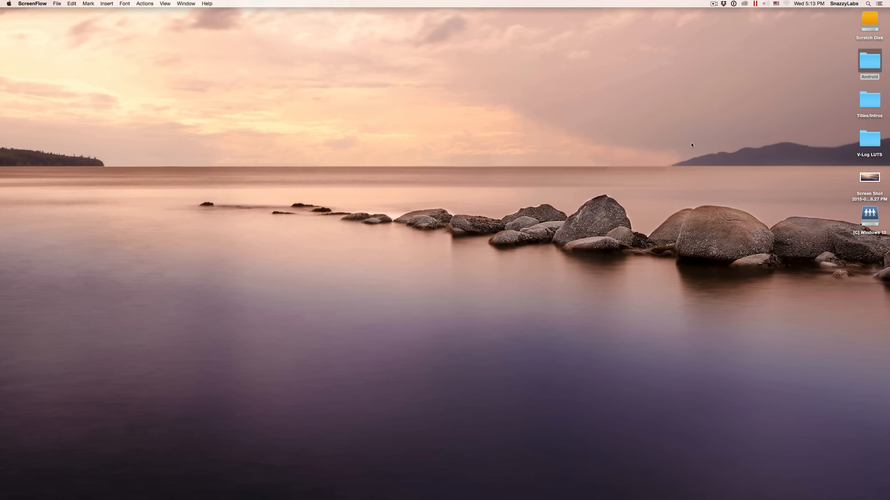
{"action": "mouse_move", "coordinate": [701, 145]}
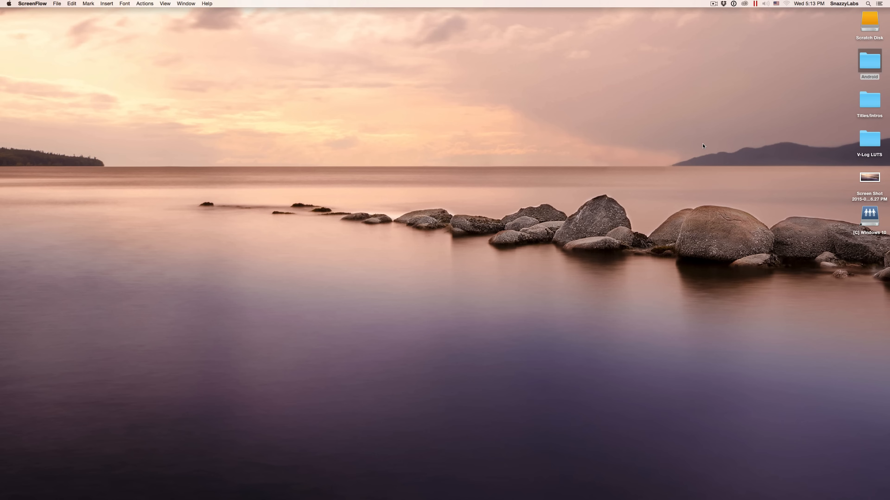
{"action": "mouse_move", "coordinate": [712, 149]}
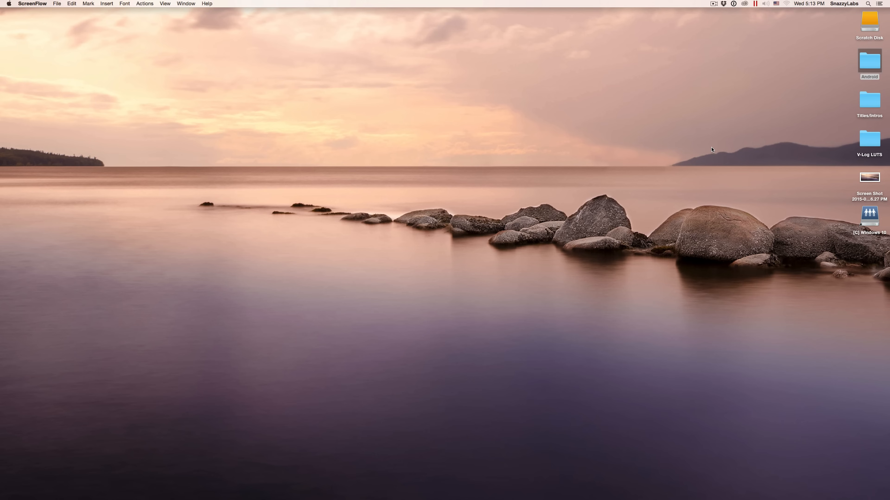
{"action": "mouse_move", "coordinate": [859, 60]}
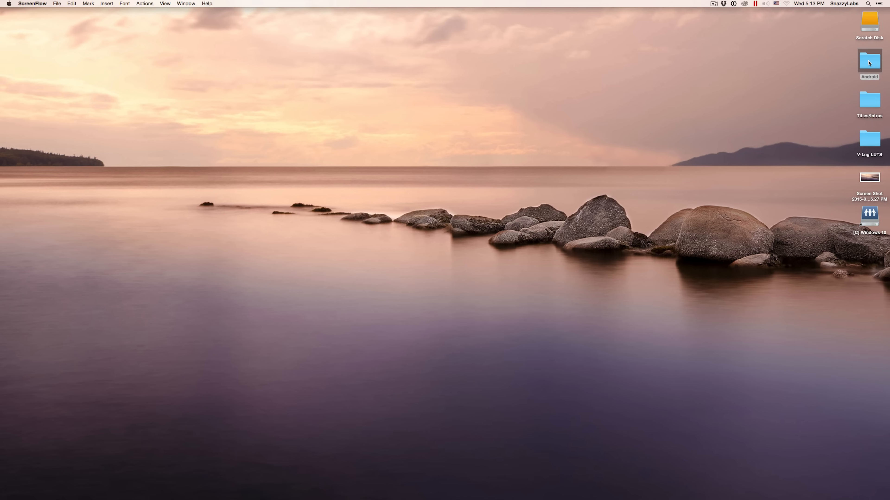
Enter the Android folder, select adb, and start Terminal via Spotlight ('ter').
{"action": "double_click", "coordinate": [868, 59]}
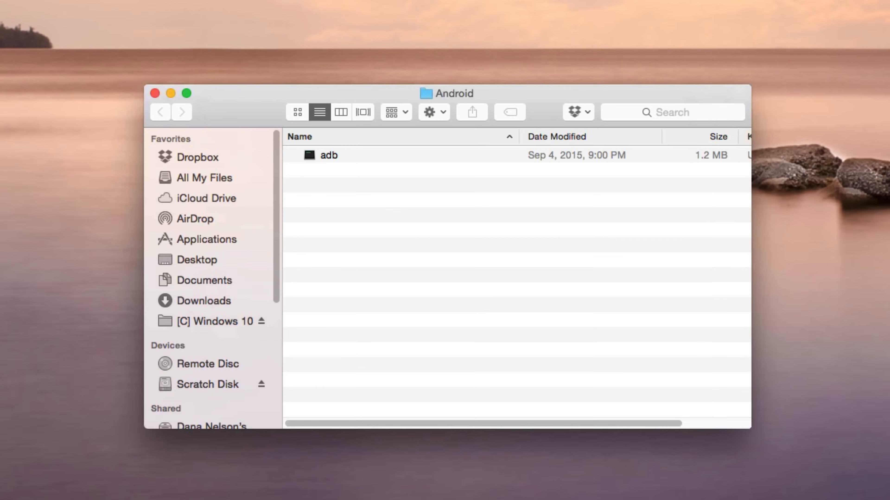
{"action": "left_click", "coordinate": [329, 155]}
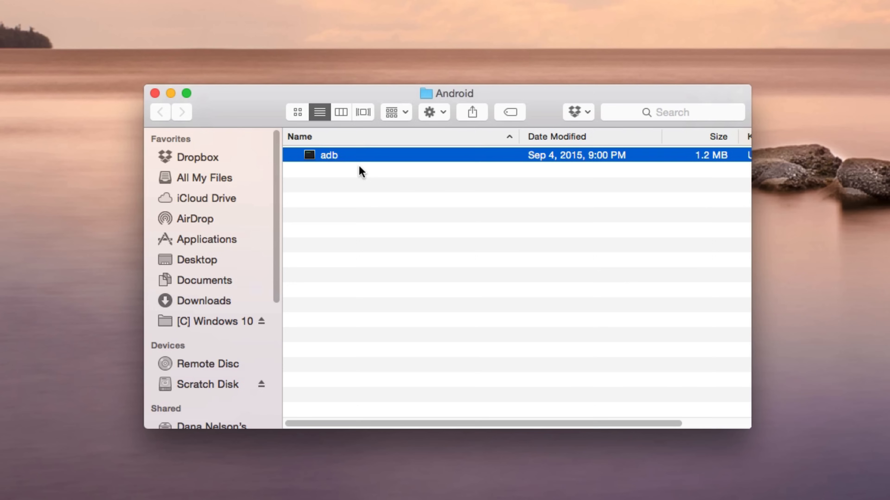
{"action": "mouse_move", "coordinate": [370, 159]}
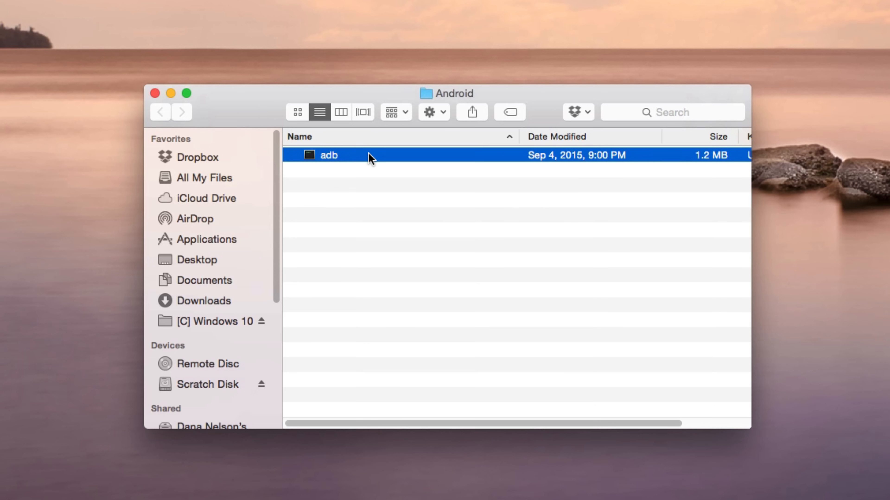
{"action": "type", "text": "ter"}
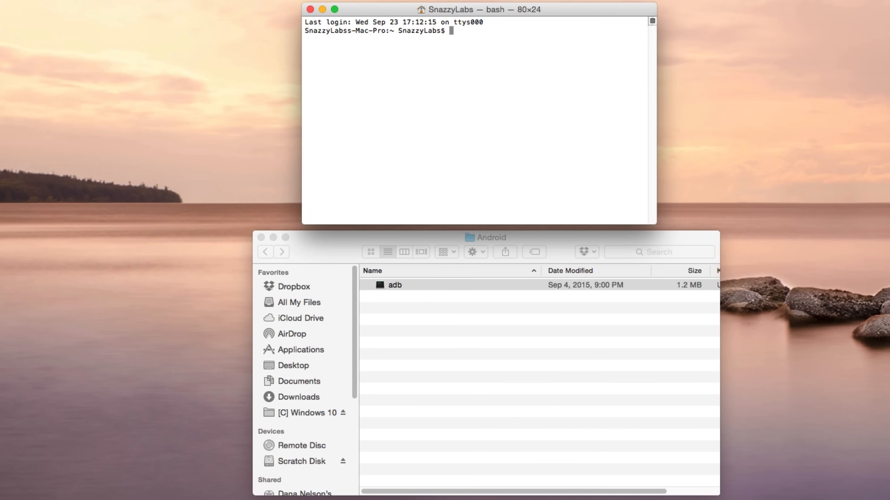
Focus Terminal and run adb devices to confirm the phone is attached.
{"action": "left_click", "coordinate": [394, 285]}
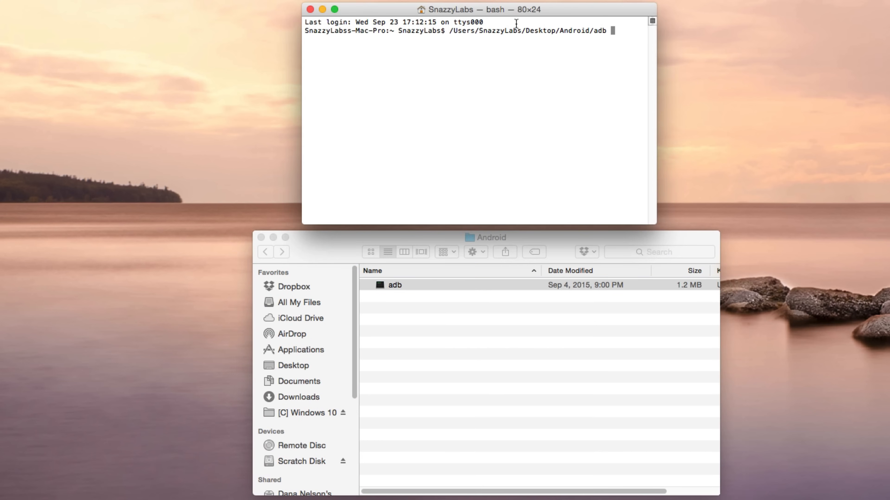
{"action": "mouse_move", "coordinate": [596, 40]}
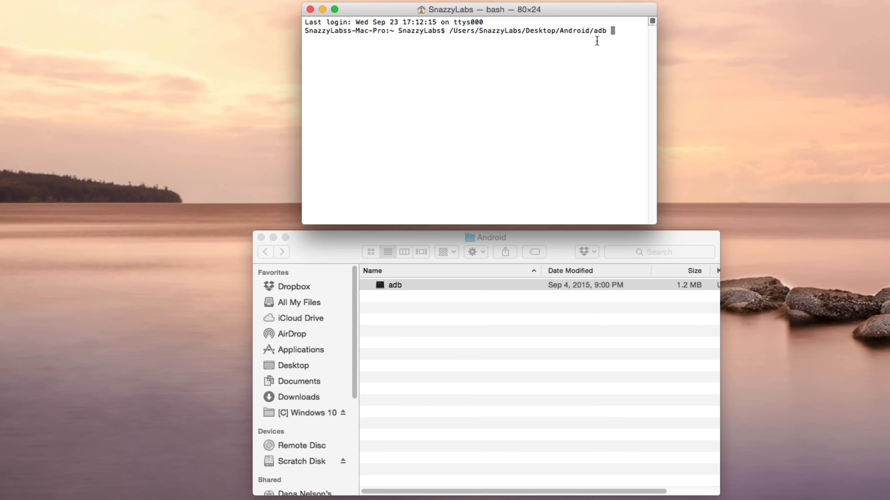
{"action": "double_click", "coordinate": [599, 31]}
{"action": "type", "text": " devices"}
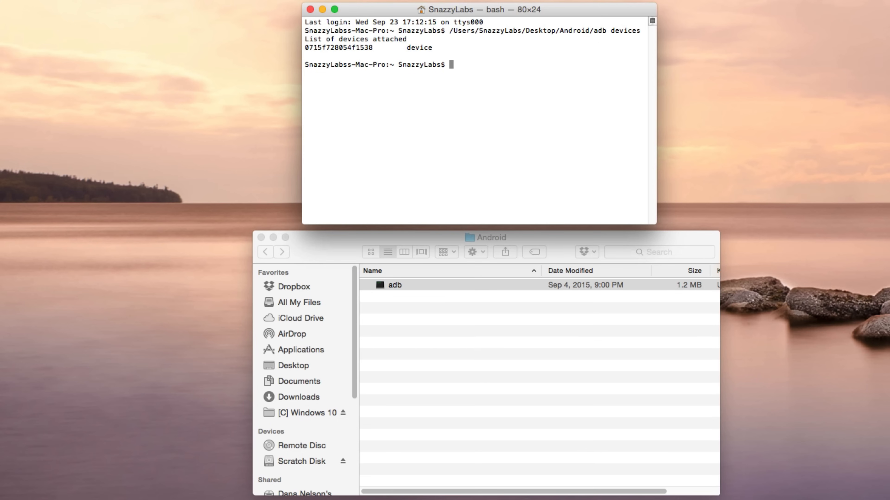
{"action": "mouse_move", "coordinate": [460, 46]}
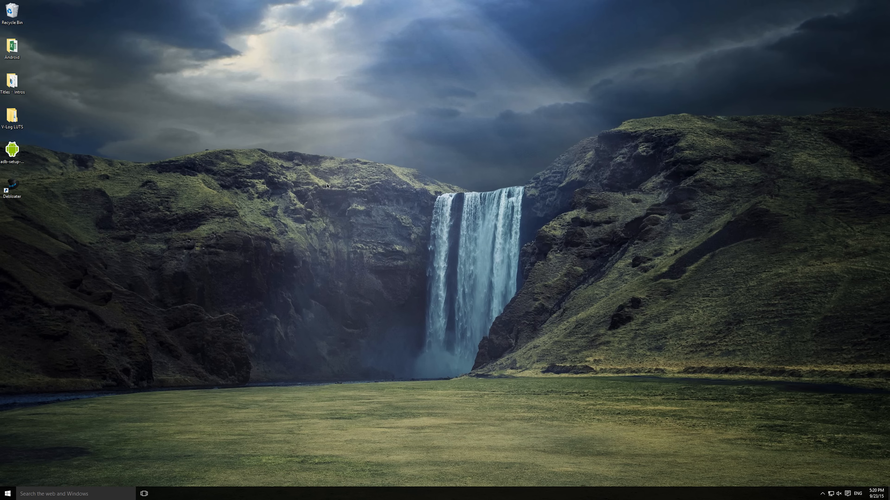
{"action": "mouse_move", "coordinate": [325, 180]}
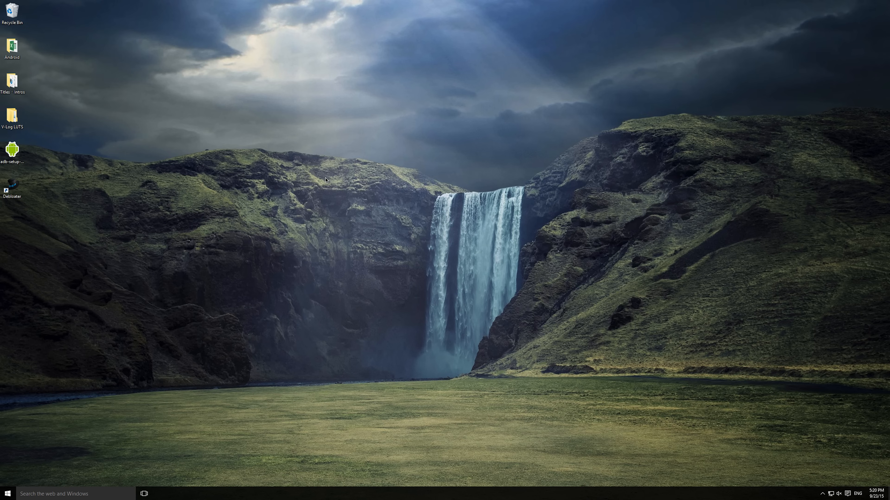
{"action": "mouse_move", "coordinate": [188, 164]}
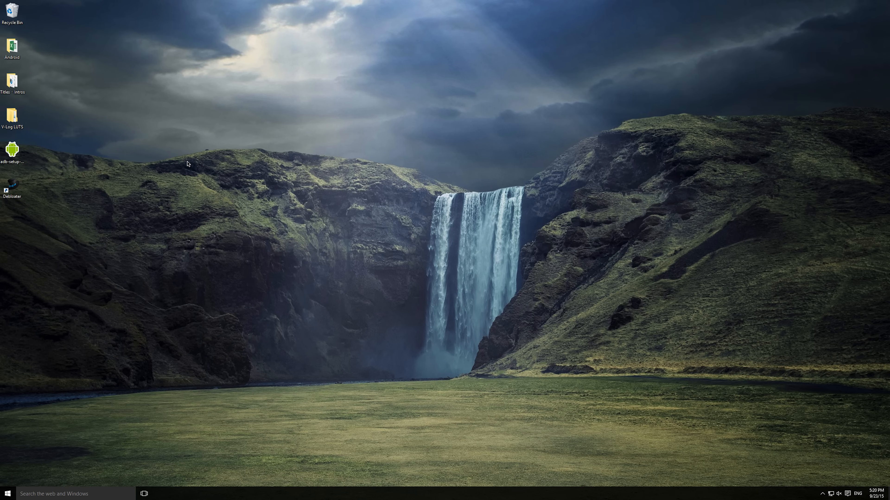
Run adb-setup from the desktop as administrator, approving the UAC prompt.
{"action": "double_click", "coordinate": [11, 152]}
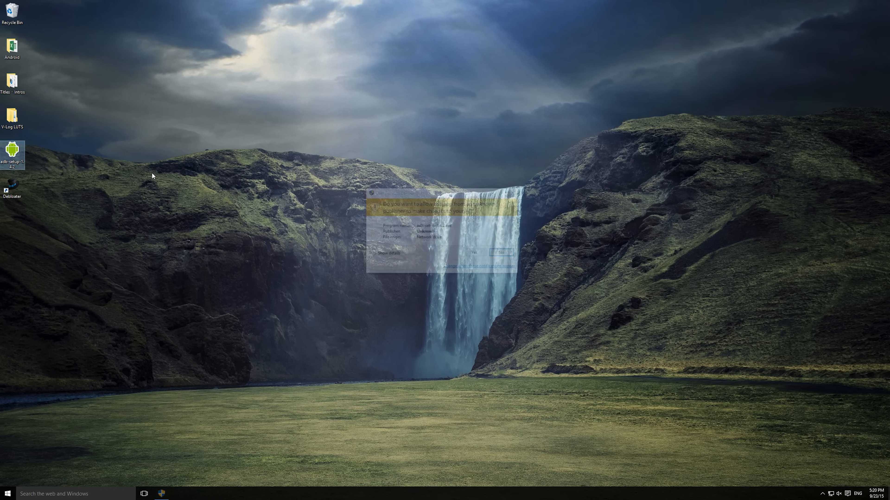
{"action": "left_click", "coordinate": [499, 252]}
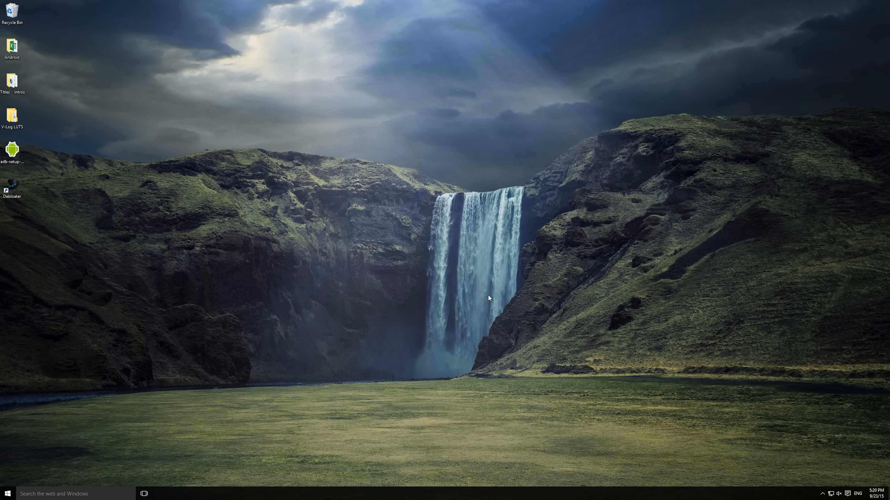
{"action": "double_click", "coordinate": [11, 149]}
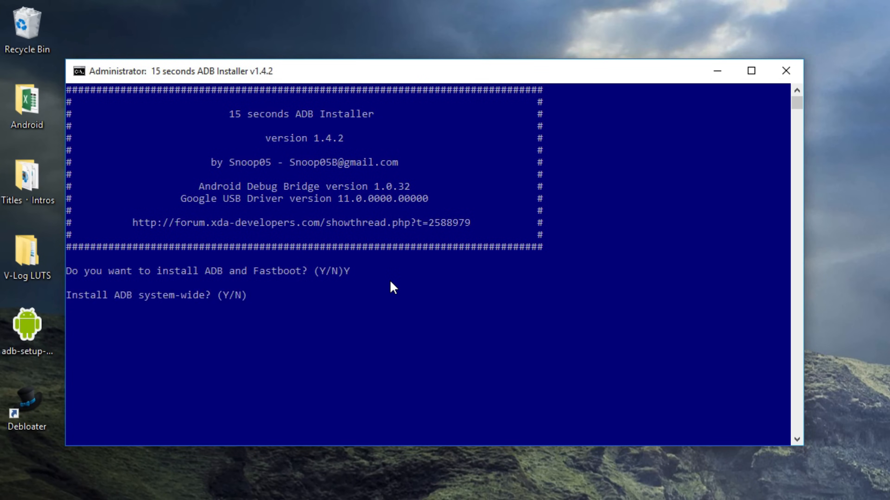
Answer Y to install ADB and Fastboot, then complete the Google USB driver wizard.
{"action": "type", "text": "Y"}
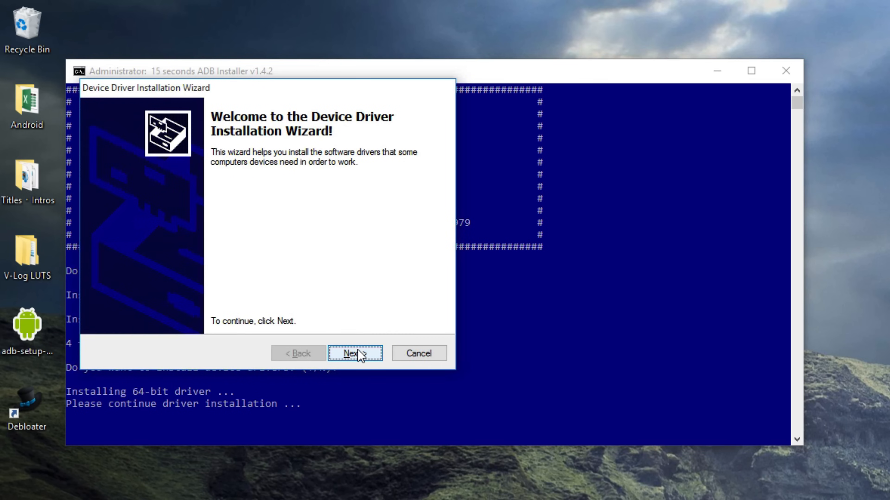
{"action": "left_click", "coordinate": [355, 353]}
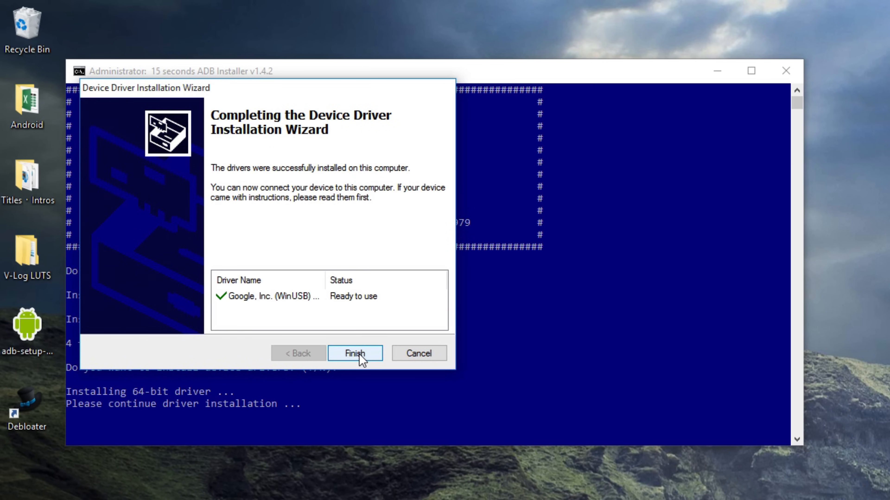
{"action": "left_click", "coordinate": [354, 353]}
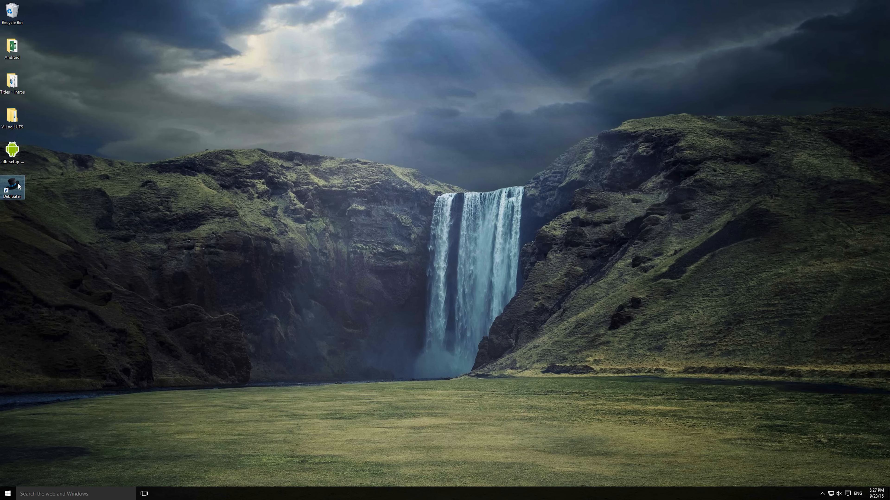
Run Debloater as administrator, connect to the Samsung phone, and acknowledge the block-mode warning.
{"action": "double_click", "coordinate": [11, 186]}
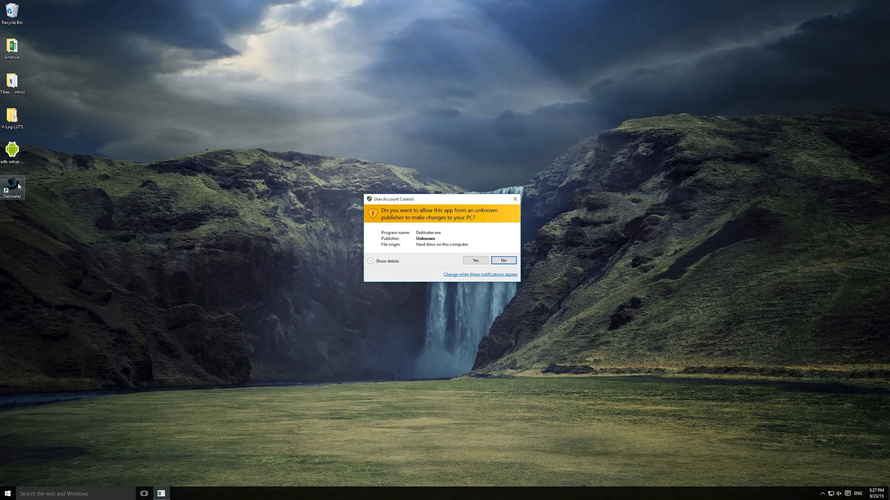
{"action": "left_click", "coordinate": [475, 260]}
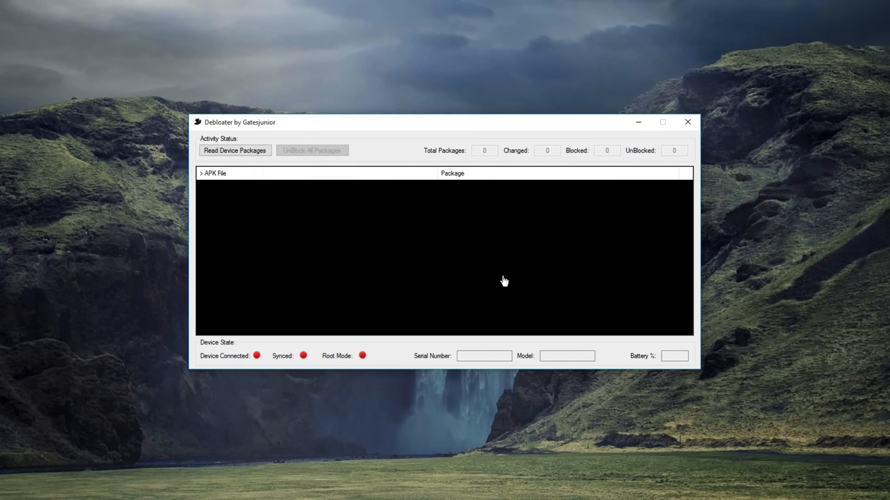
{"action": "left_click", "coordinate": [235, 150]}
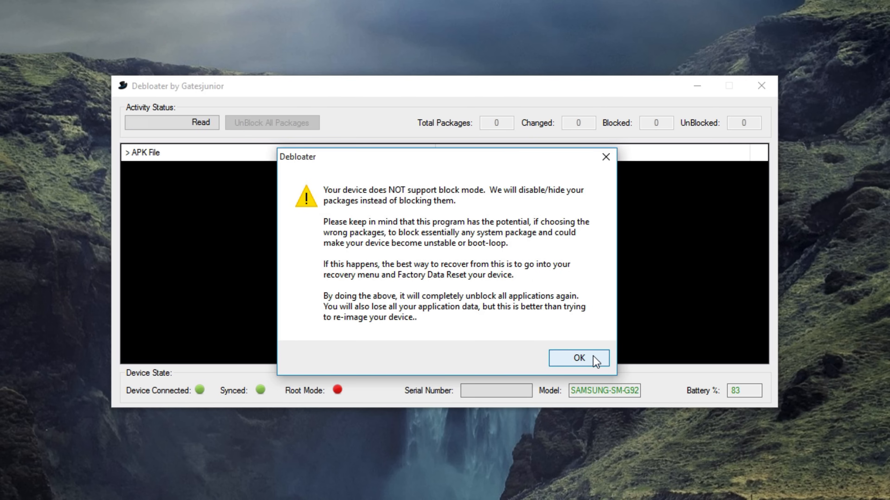
{"action": "left_click", "coordinate": [578, 358]}
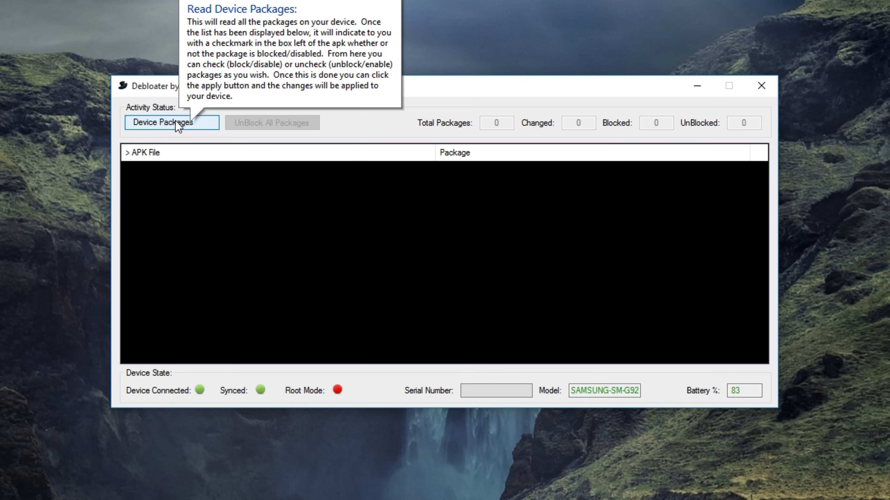
Read the device's 516 packages and inspect entries like com.mint, Instagram and com.samsung.SMT.
{"action": "left_click", "coordinate": [171, 122]}
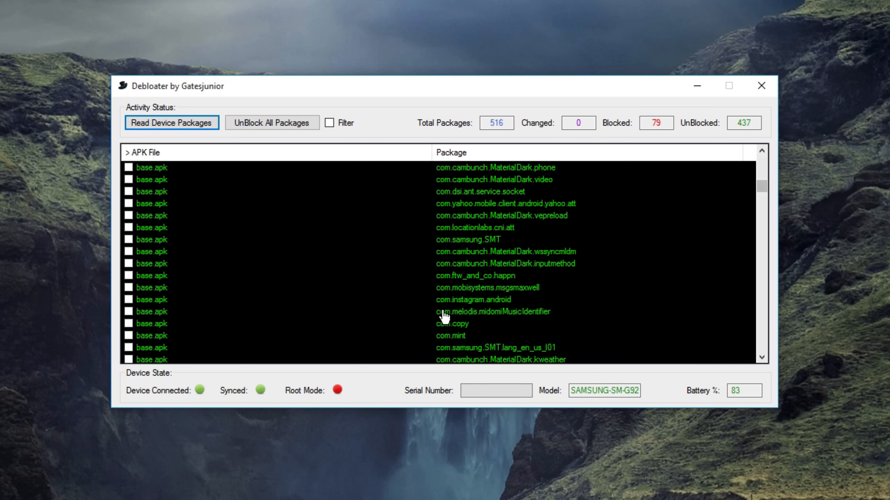
{"action": "left_click", "coordinate": [450, 335]}
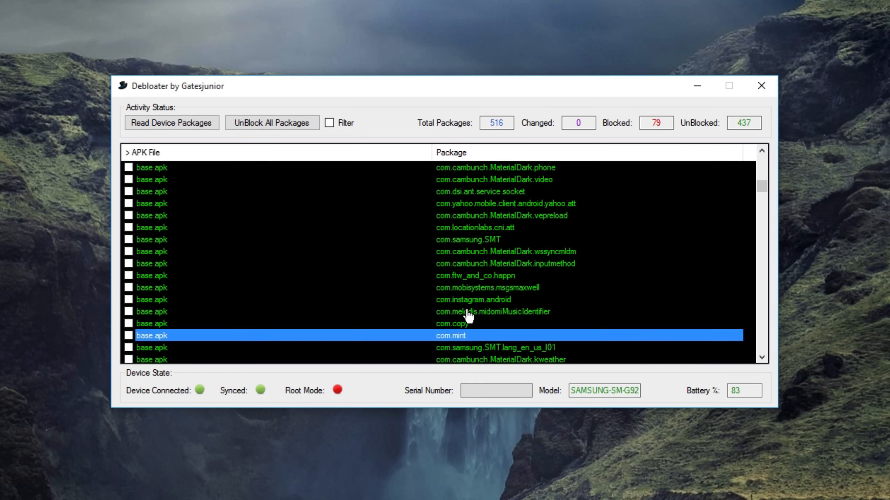
{"action": "left_click", "coordinate": [483, 299]}
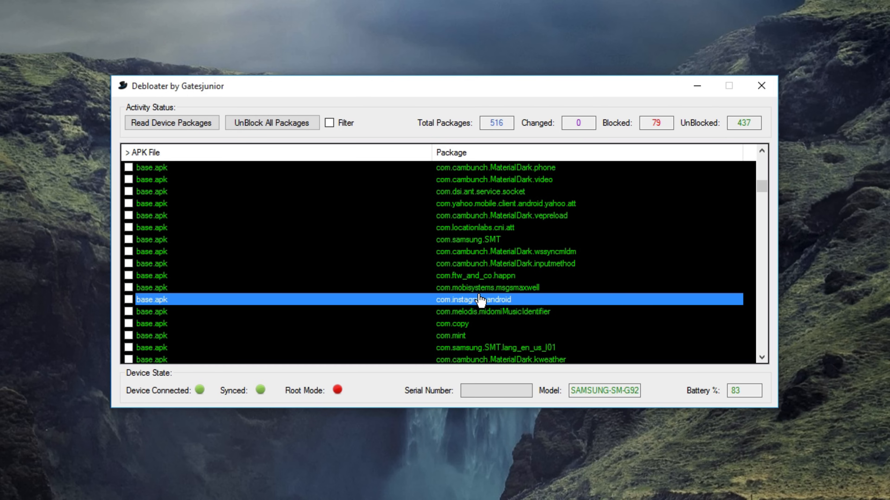
{"action": "mouse_move", "coordinate": [595, 201]}
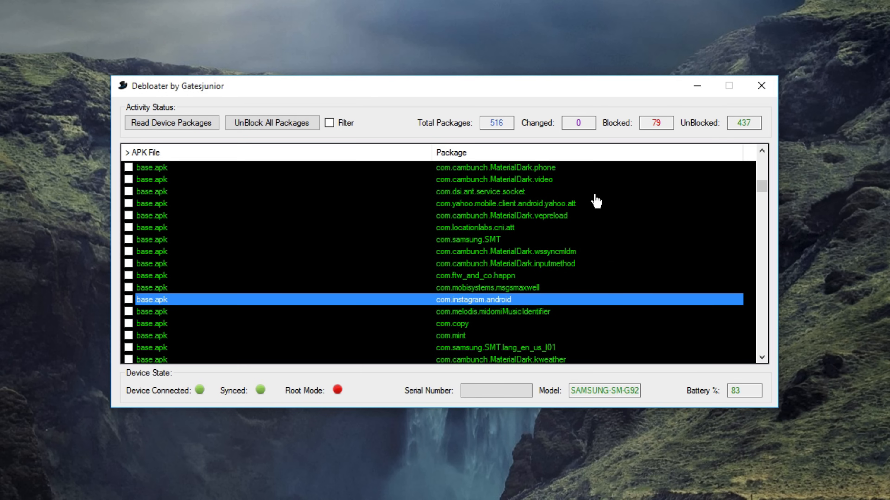
{"action": "left_click", "coordinate": [482, 239]}
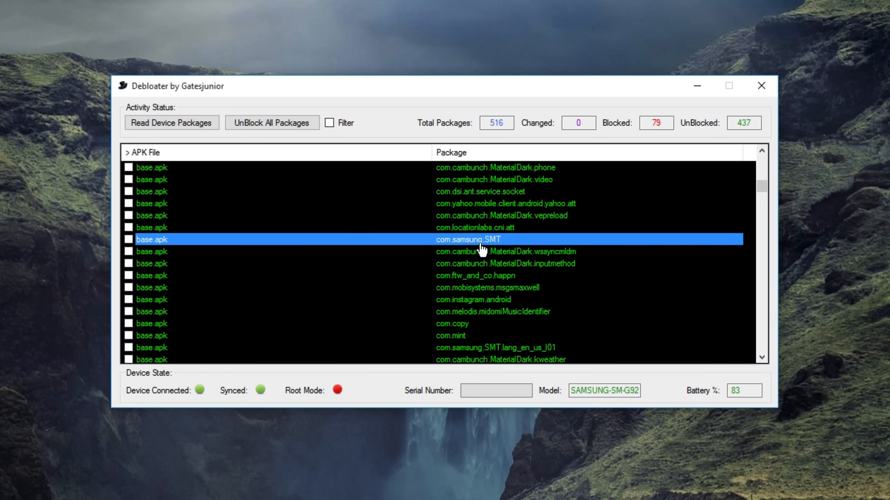
Browse further to AllshareFileShare and AmazonInstaller_ATT and turn on name filtering.
{"action": "scroll", "scroll_direction": "up", "scroll_amount": 3}
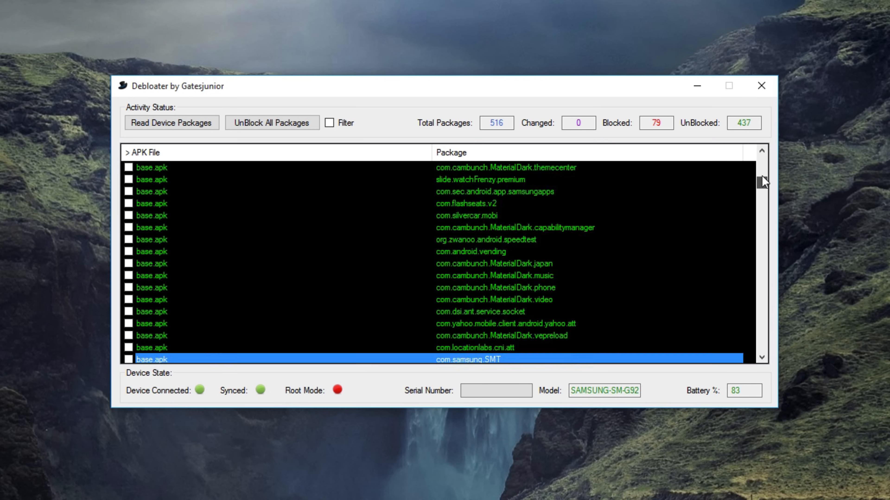
{"action": "scroll", "scroll_direction": "down", "scroll_amount": 3}
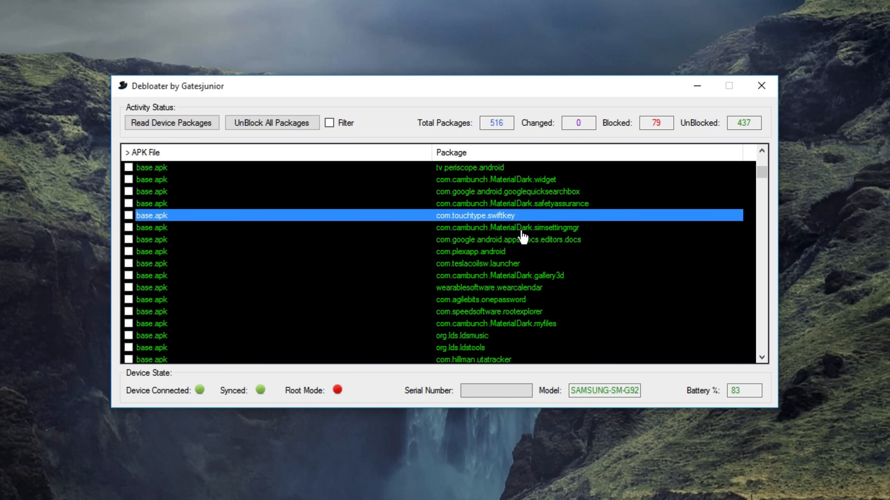
{"action": "scroll", "scroll_direction": "up", "scroll_amount": 3}
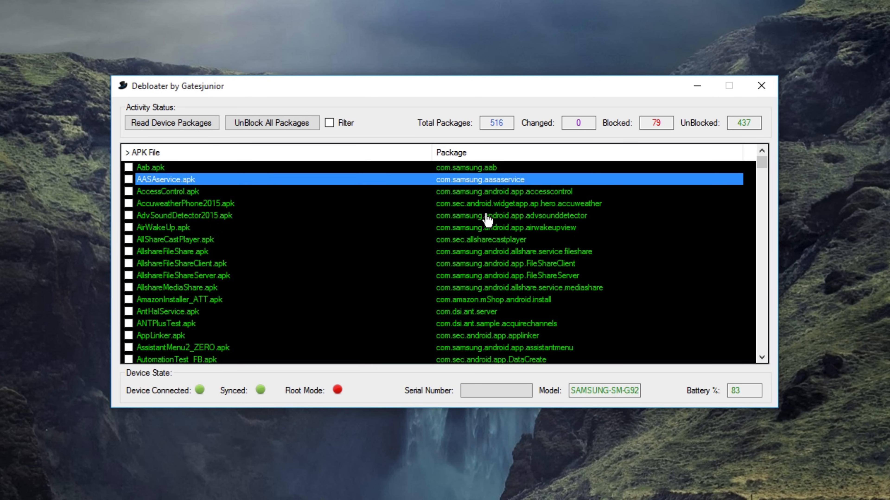
{"action": "left_click", "coordinate": [173, 251]}
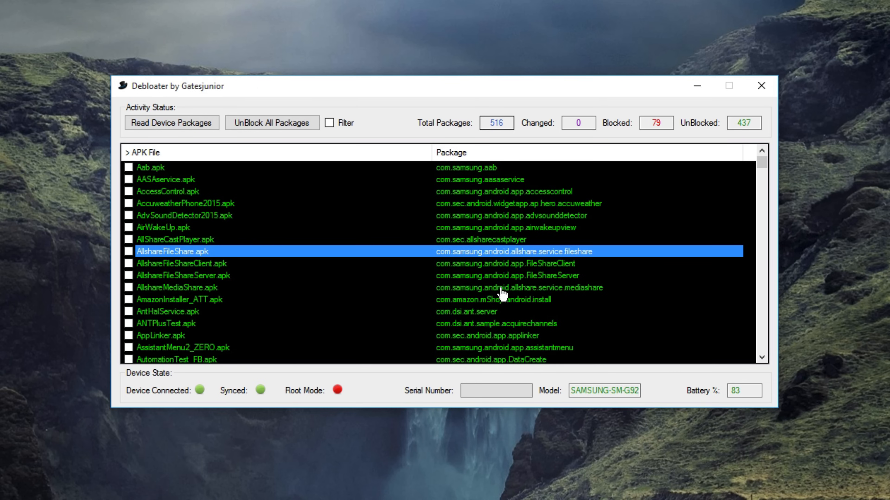
{"action": "mouse_move", "coordinate": [578, 258]}
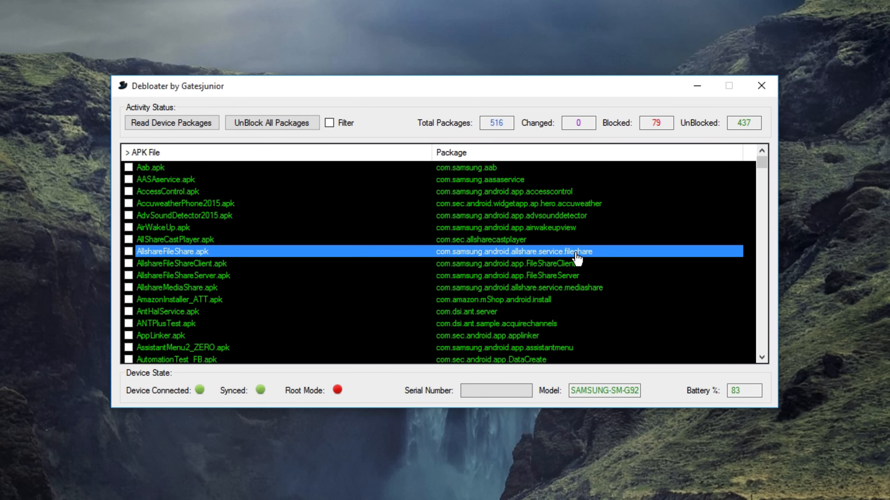
{"action": "mouse_move", "coordinate": [559, 258]}
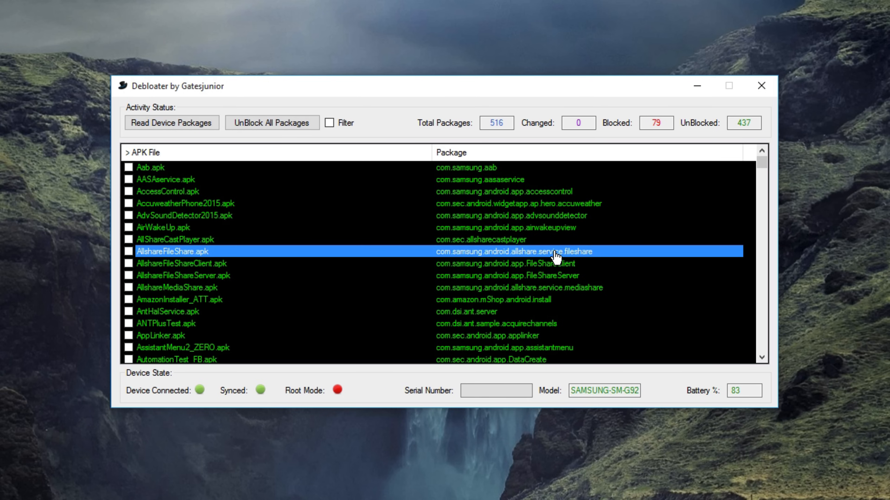
{"action": "left_click", "coordinate": [201, 299]}
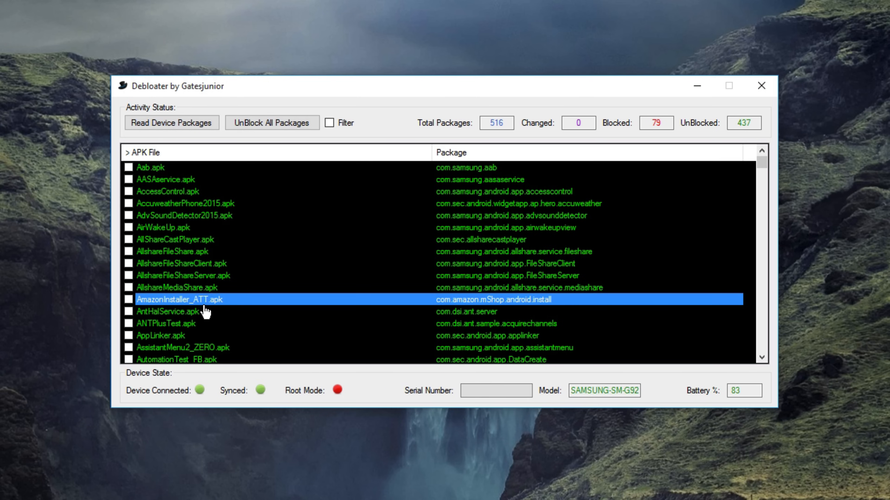
{"action": "mouse_move", "coordinate": [199, 306]}
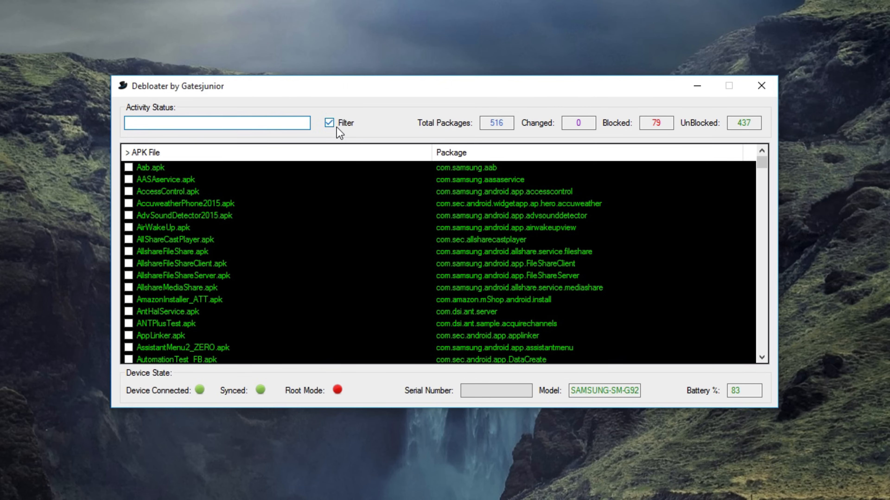
Filter the package list by 'att', narrowing it to 18 carrier packages.
{"action": "left_click", "coordinate": [217, 122]}
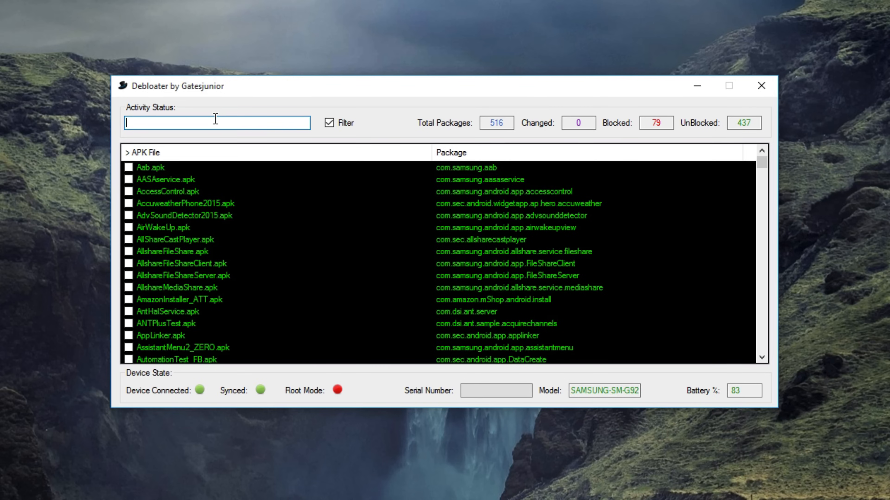
{"action": "type", "text": "att"}
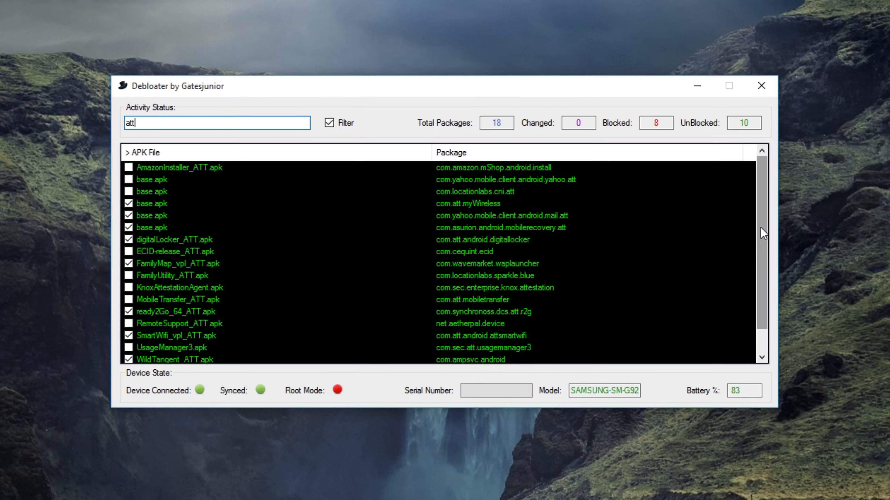
{"action": "scroll", "scroll_direction": "down", "scroll_amount": 3}
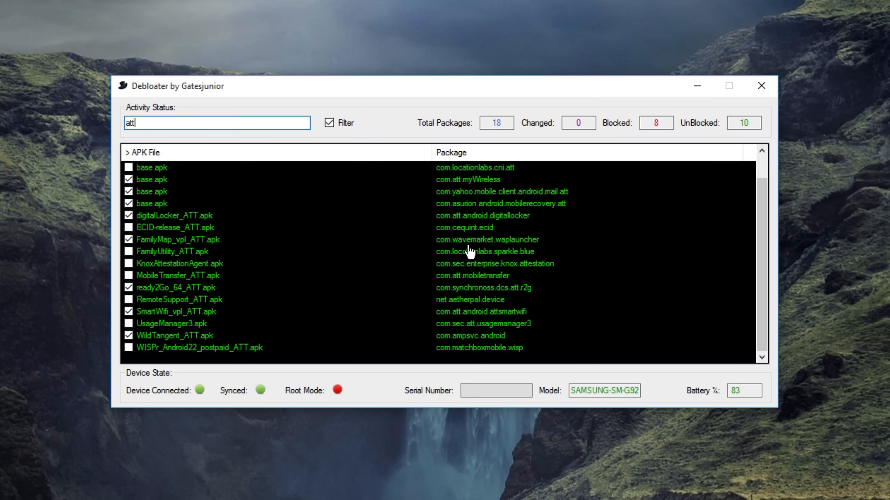
{"action": "mouse_move", "coordinate": [503, 334]}
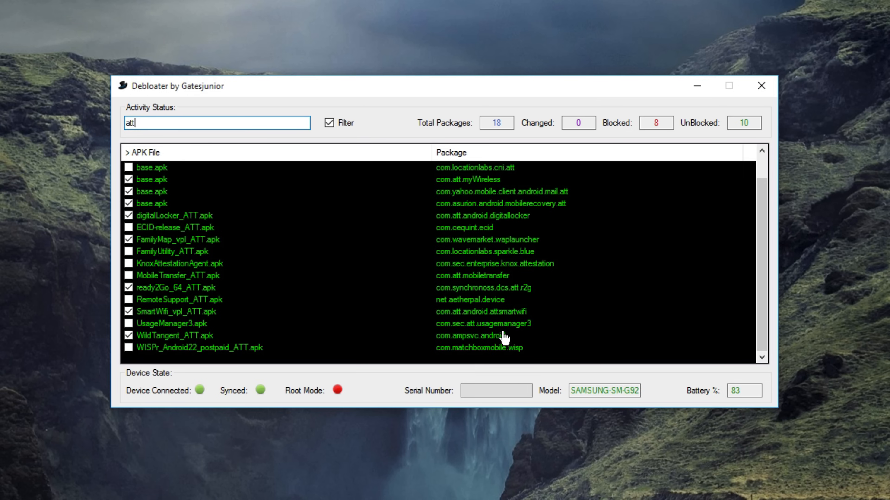
{"action": "scroll", "scroll_direction": "up", "scroll_amount": 3}
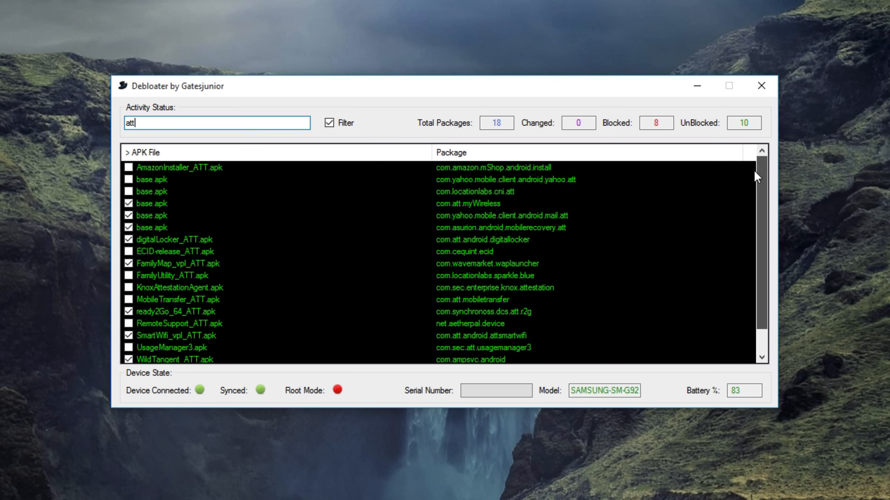
{"action": "mouse_move", "coordinate": [481, 190]}
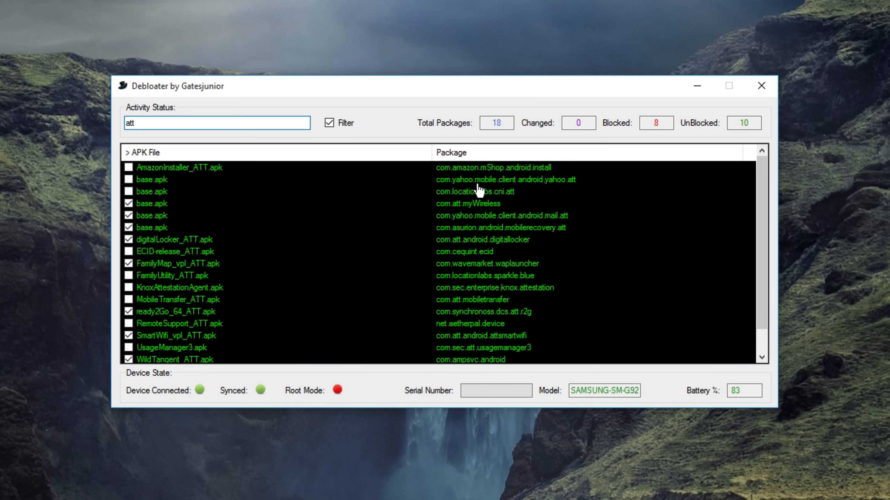
{"action": "mouse_move", "coordinate": [428, 185]}
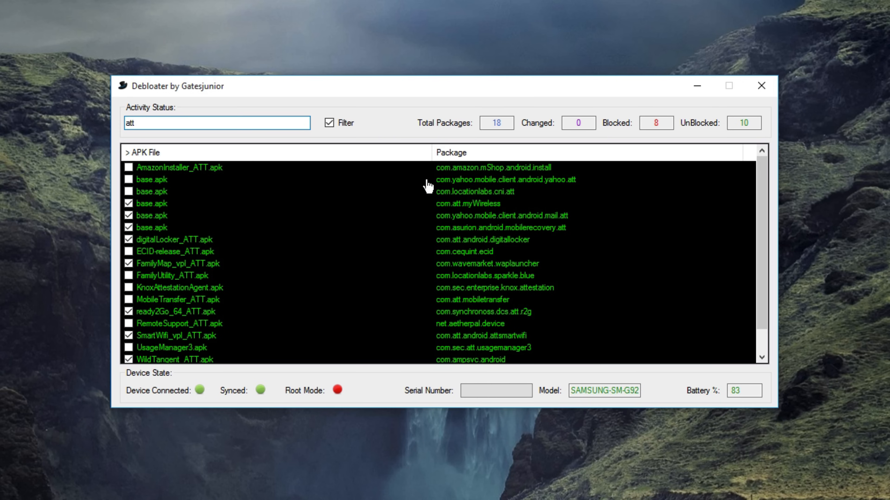
{"action": "mouse_move", "coordinate": [506, 180]}
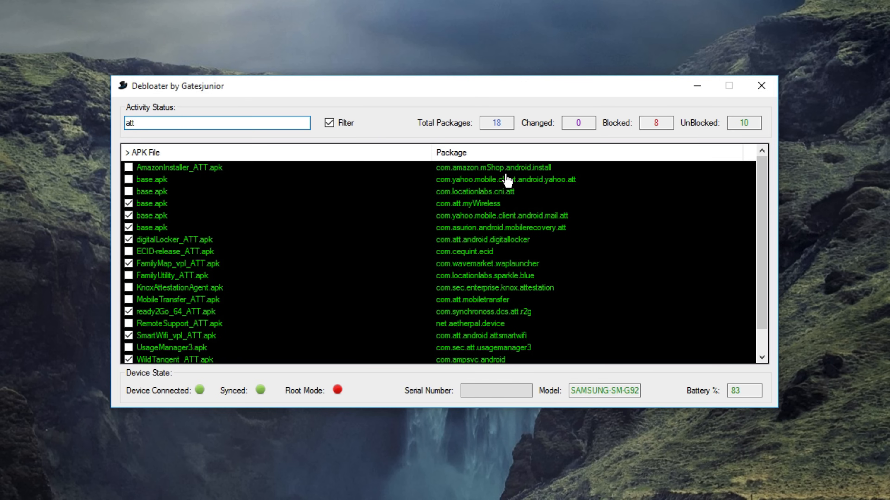
{"action": "mouse_move", "coordinate": [128, 167]}
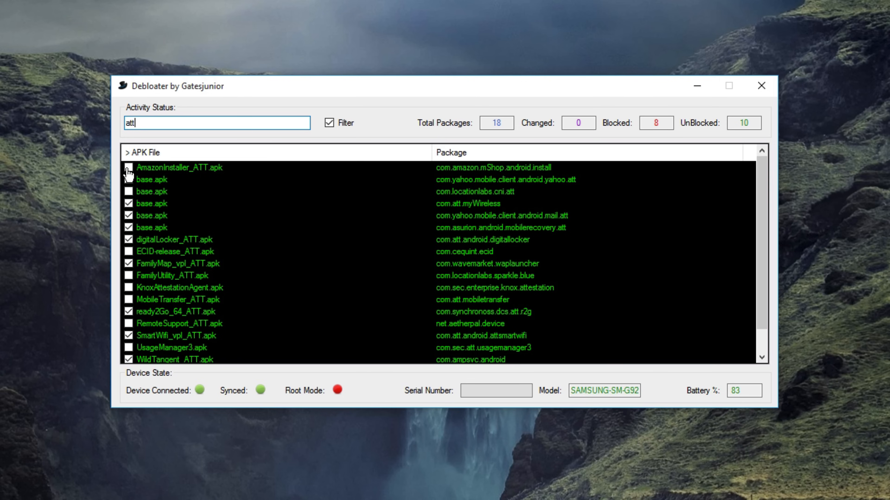
{"action": "left_click", "coordinate": [128, 167]}
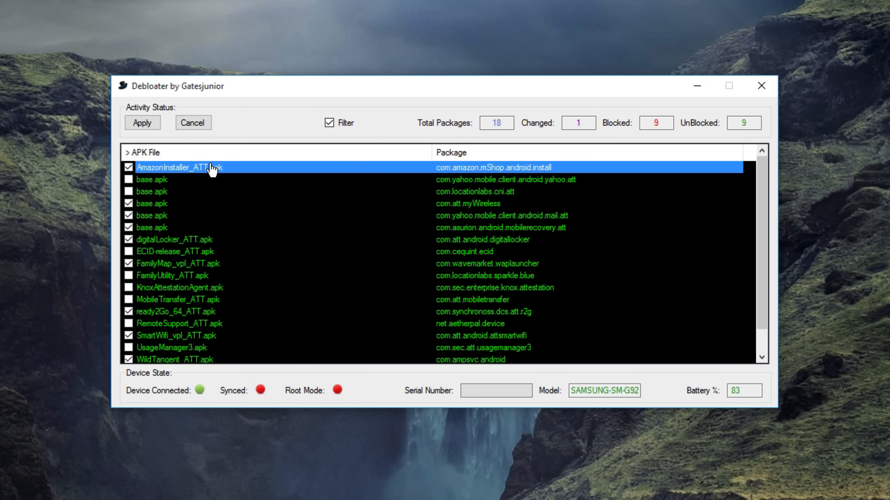
{"action": "mouse_move", "coordinate": [179, 179]}
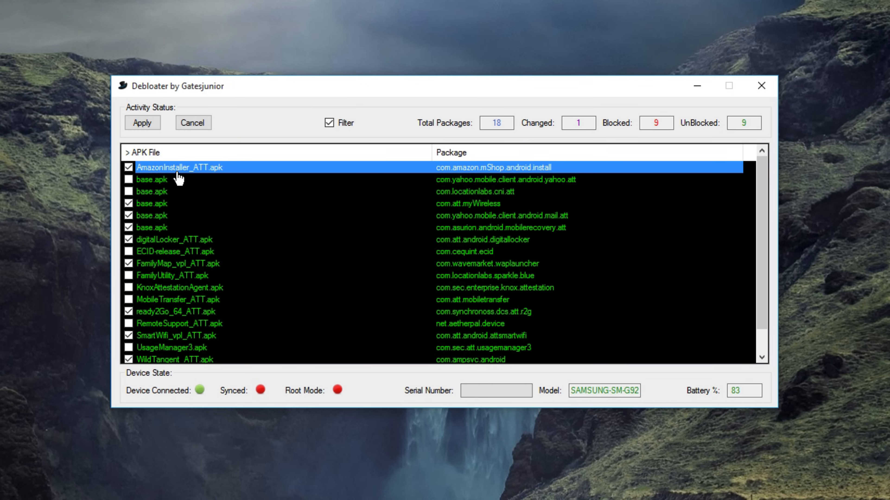
{"action": "mouse_move", "coordinate": [191, 206]}
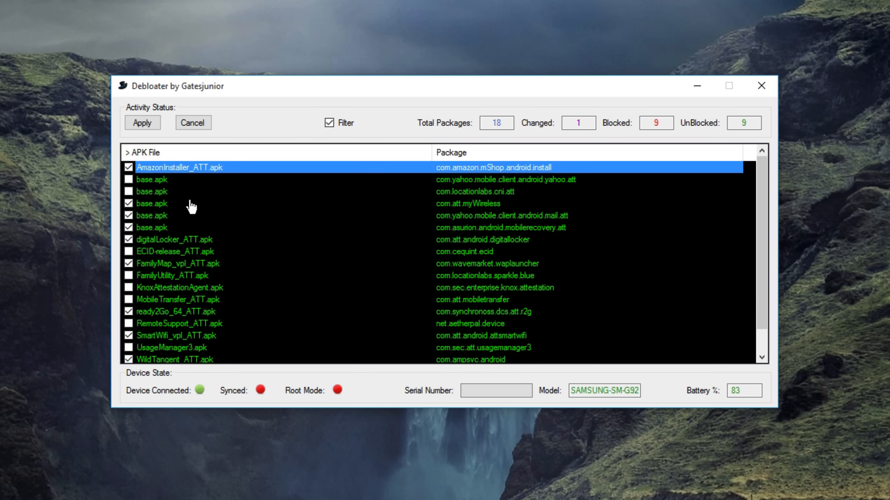
{"action": "mouse_move", "coordinate": [523, 238]}
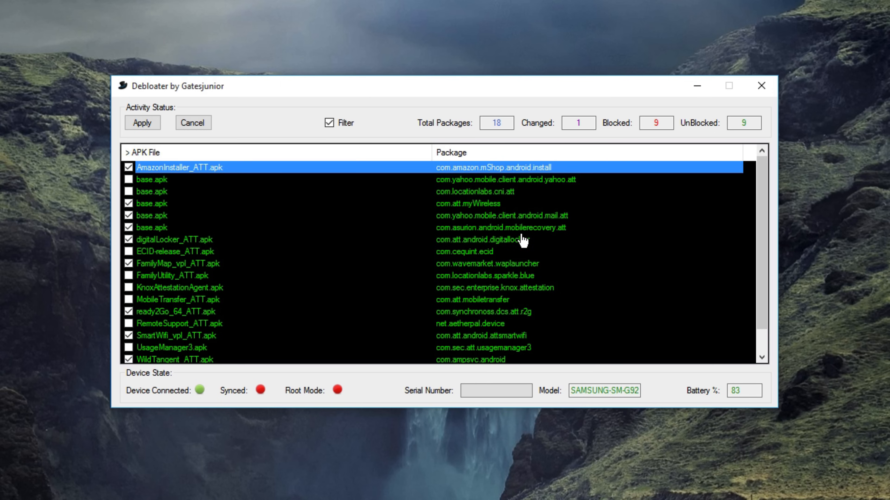
{"action": "mouse_move", "coordinate": [532, 274]}
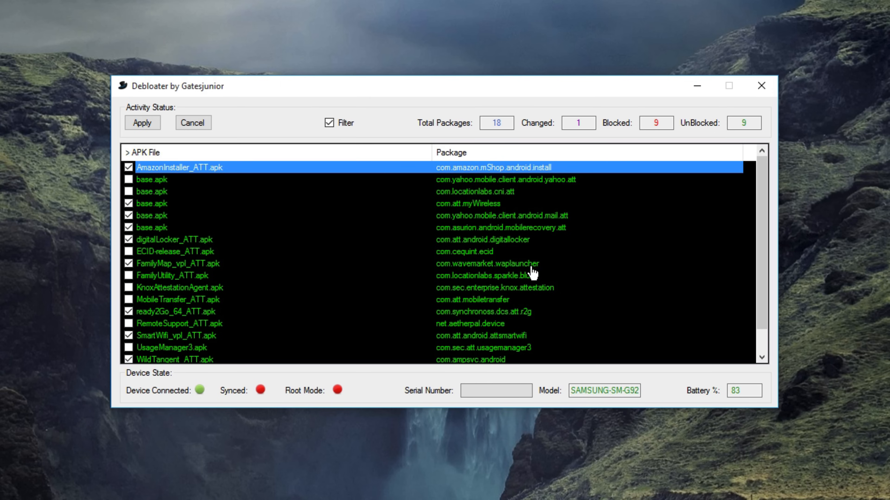
{"action": "scroll", "scroll_direction": "down", "scroll_amount": 3}
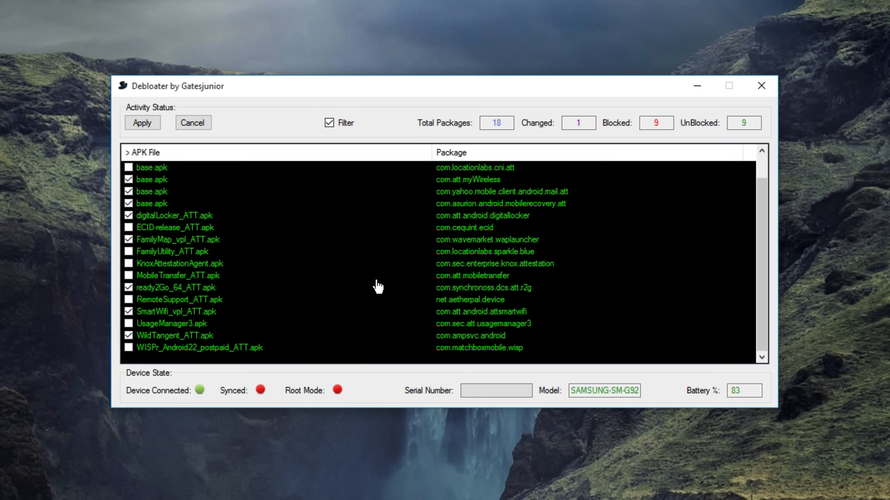
{"action": "mouse_move", "coordinate": [166, 267]}
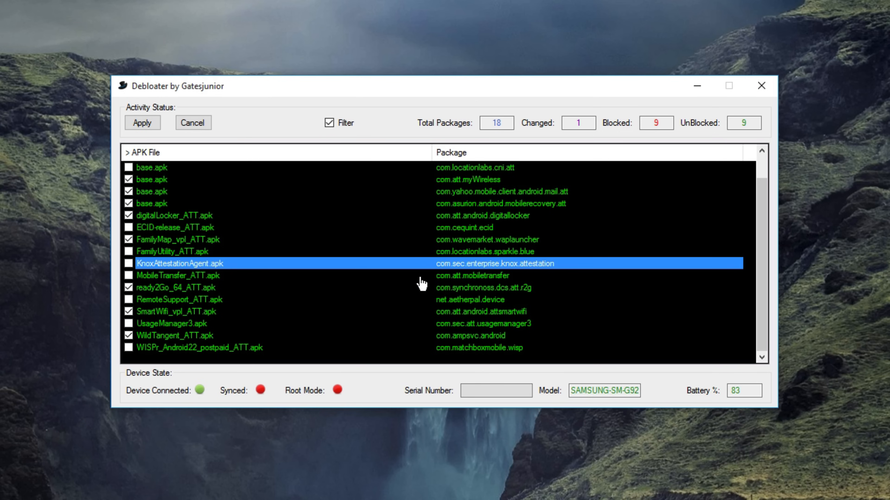
{"action": "mouse_move", "coordinate": [518, 270]}
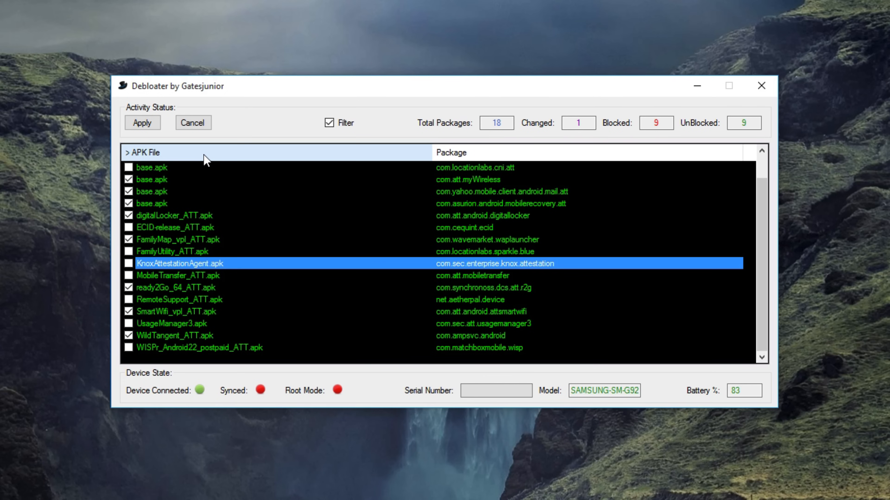
{"action": "mouse_move", "coordinate": [305, 231]}
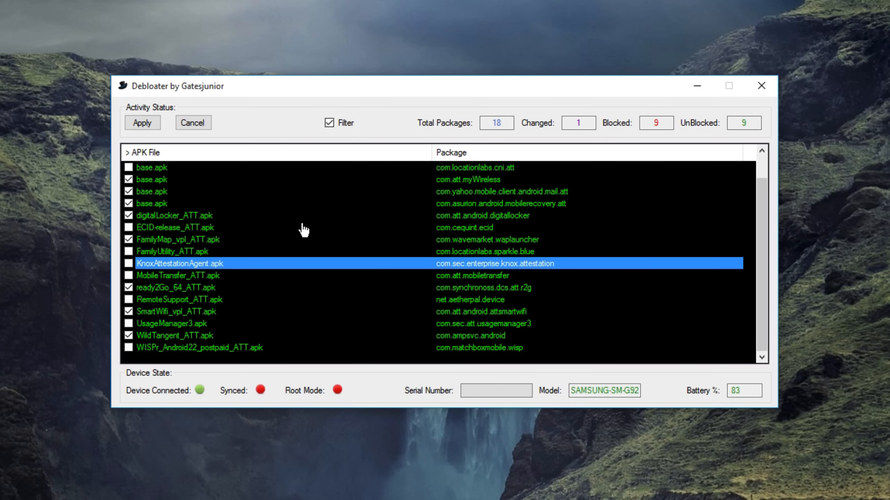
{"action": "mouse_move", "coordinate": [183, 332]}
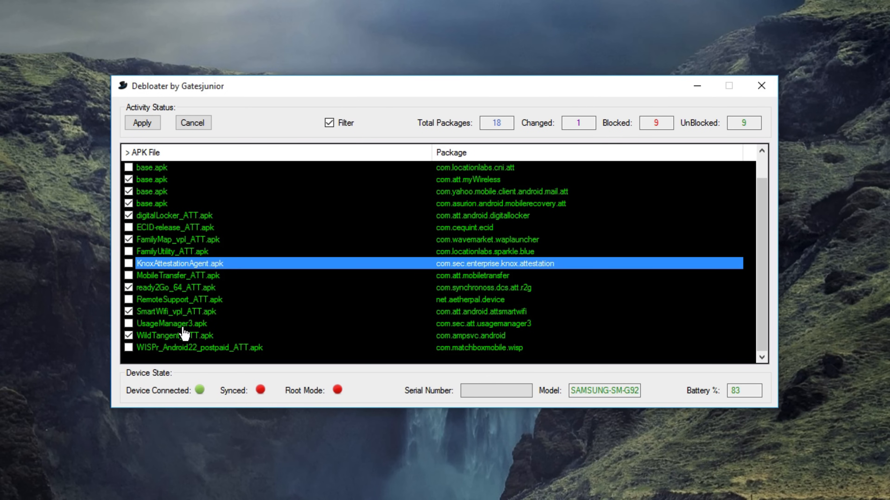
{"action": "mouse_move", "coordinate": [474, 254]}
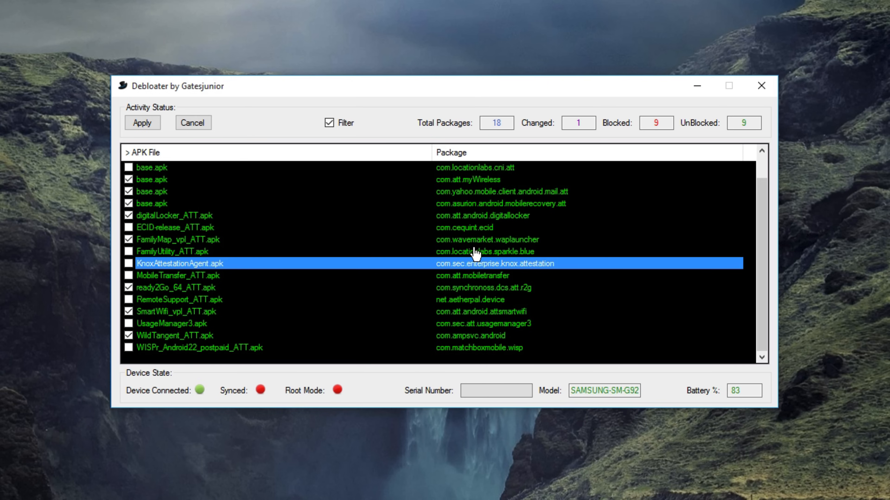
Mark FamilyUtility_ATT.apk for blocking and return to the filter box.
{"action": "left_click", "coordinate": [128, 251]}
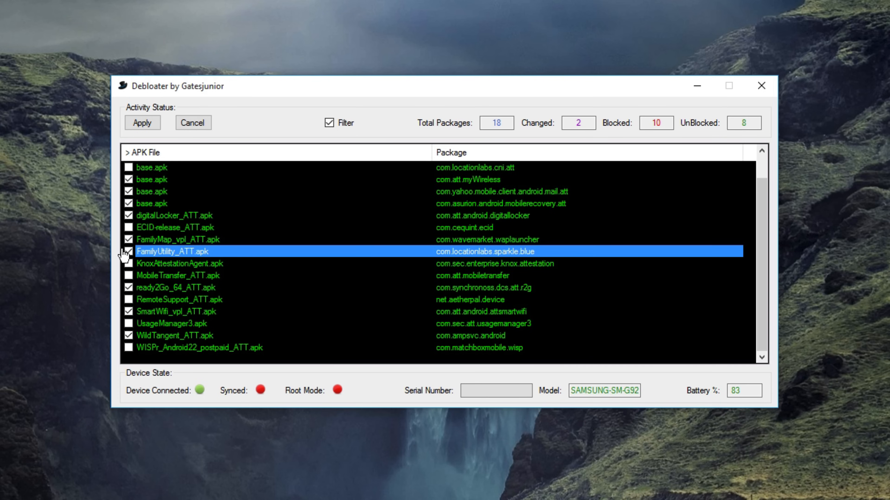
{"action": "mouse_move", "coordinate": [160, 240]}
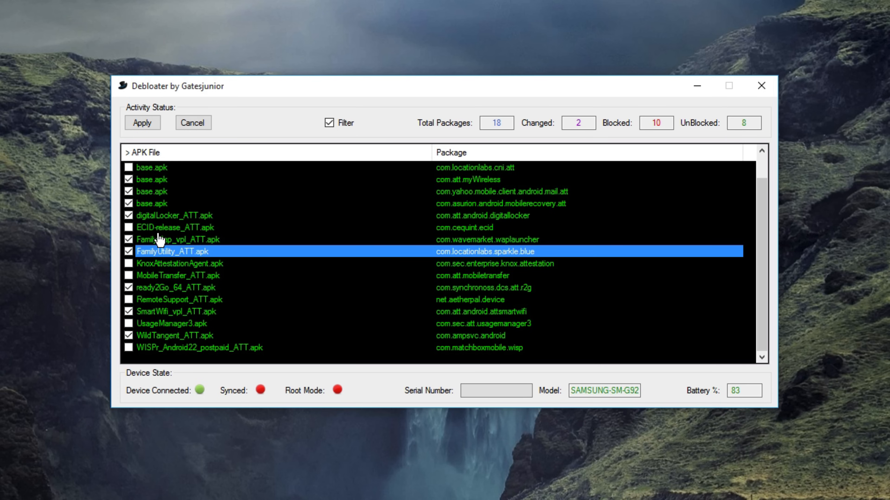
{"action": "scroll", "scroll_direction": "up", "scroll_amount": 3}
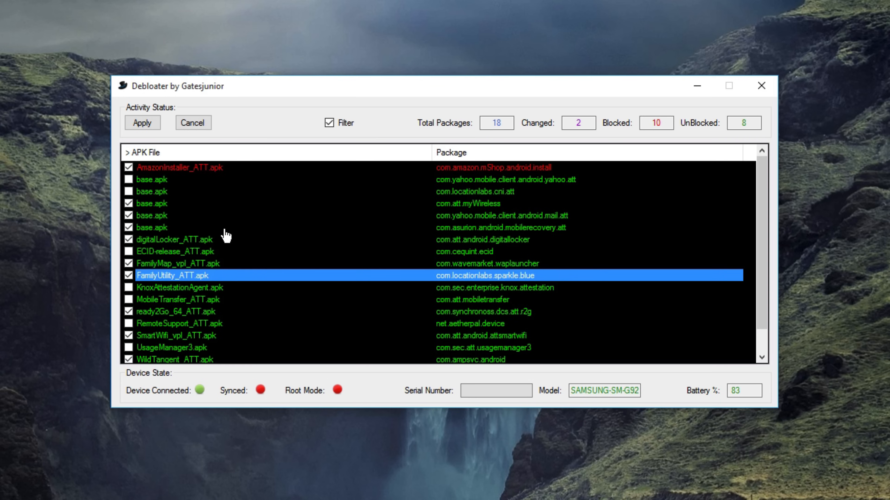
{"action": "mouse_move", "coordinate": [180, 322]}
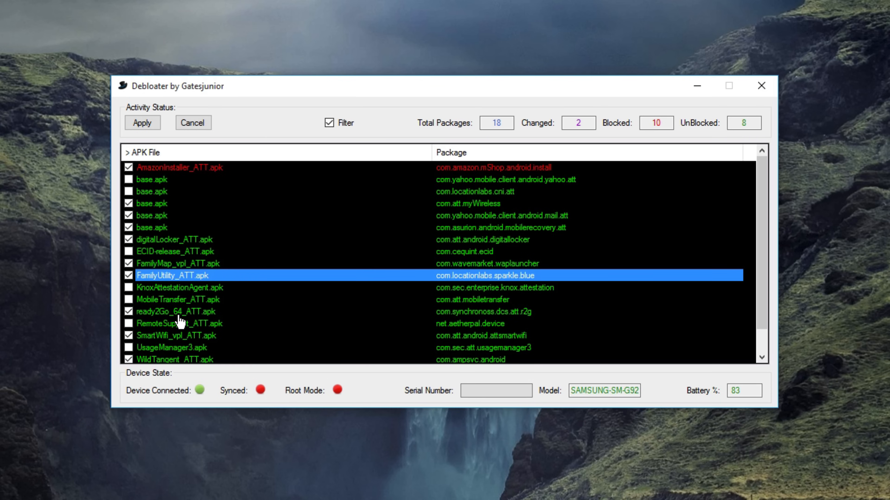
{"action": "mouse_move", "coordinate": [595, 226]}
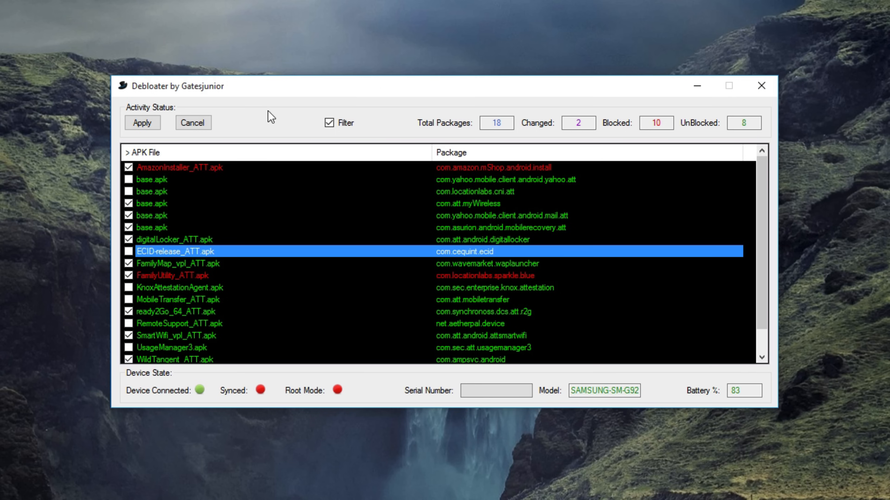
{"action": "left_click", "coordinate": [329, 124]}
{"action": "type", "text": "bes"}
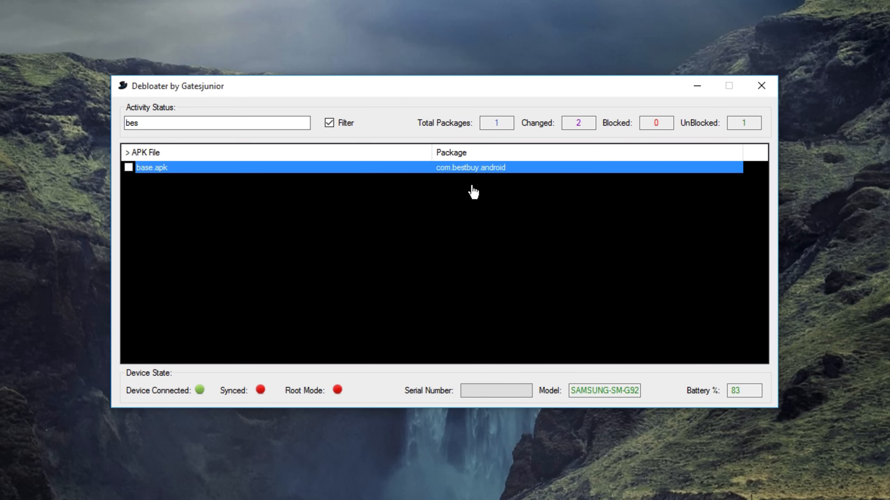
{"action": "mouse_move", "coordinate": [475, 177]}
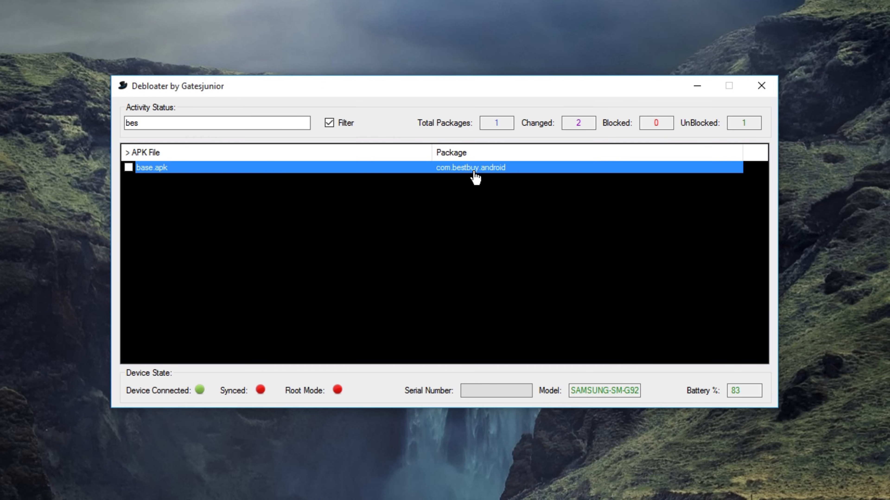
Mark com.bestbuy.android for blocking and apply the queued changes to the phone.
{"action": "left_click", "coordinate": [129, 167]}
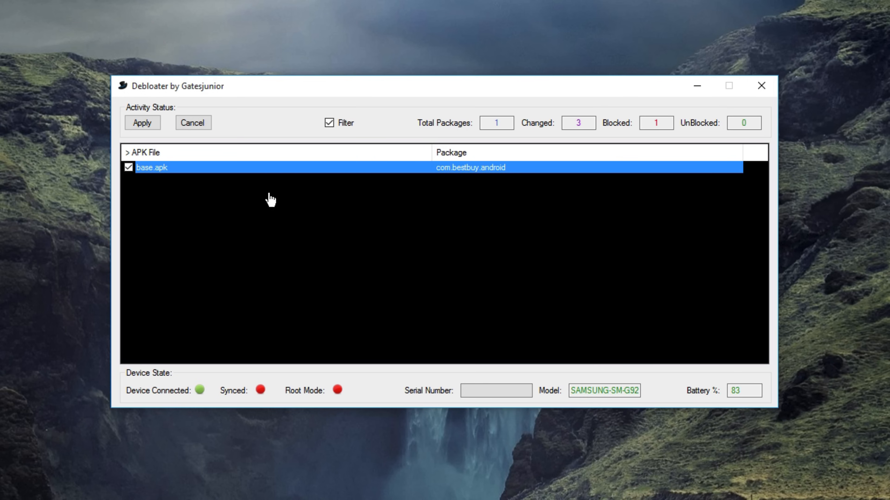
{"action": "left_click", "coordinate": [141, 122]}
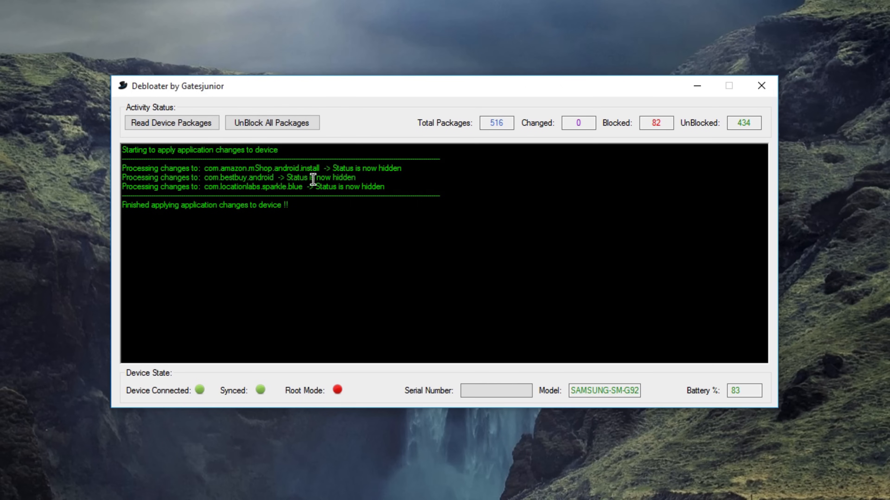
{"action": "mouse_move", "coordinate": [262, 150]}
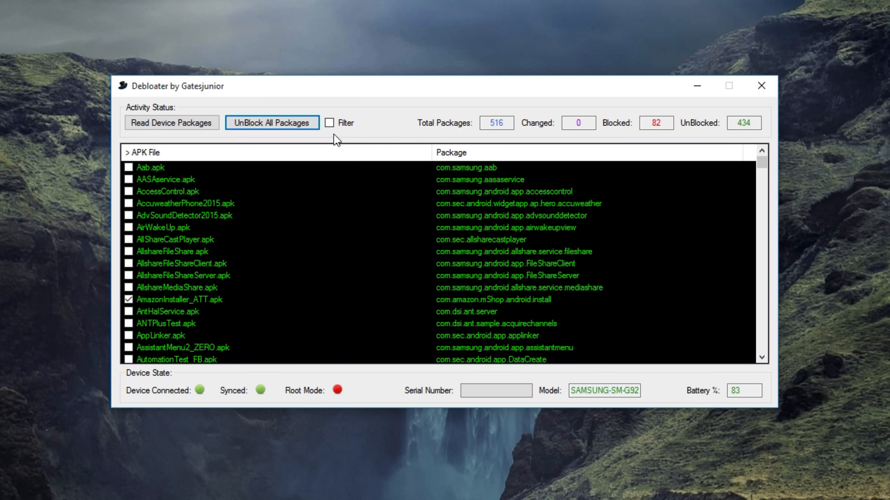
{"action": "mouse_move", "coordinate": [330, 122]}
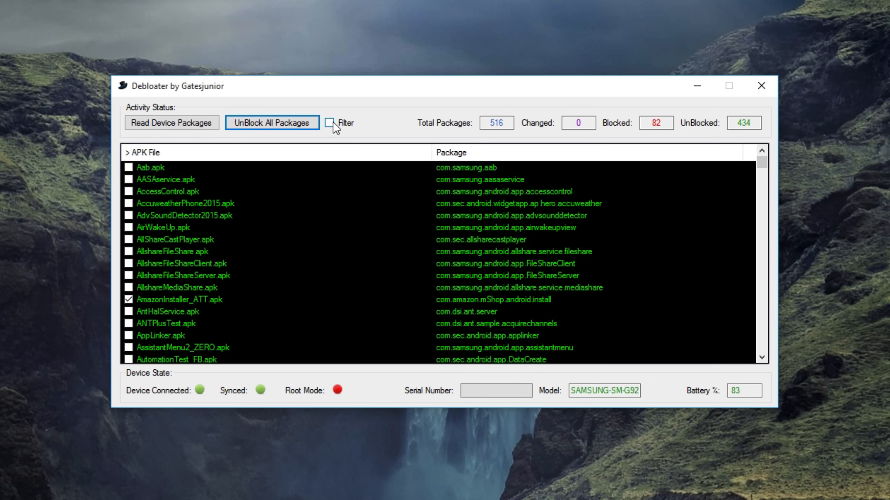
{"action": "mouse_move", "coordinate": [351, 127]}
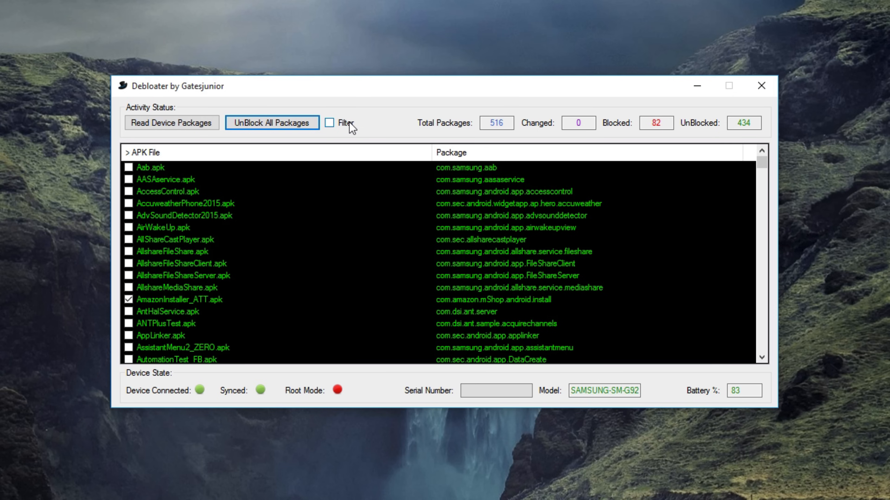
{"action": "mouse_move", "coordinate": [352, 124]}
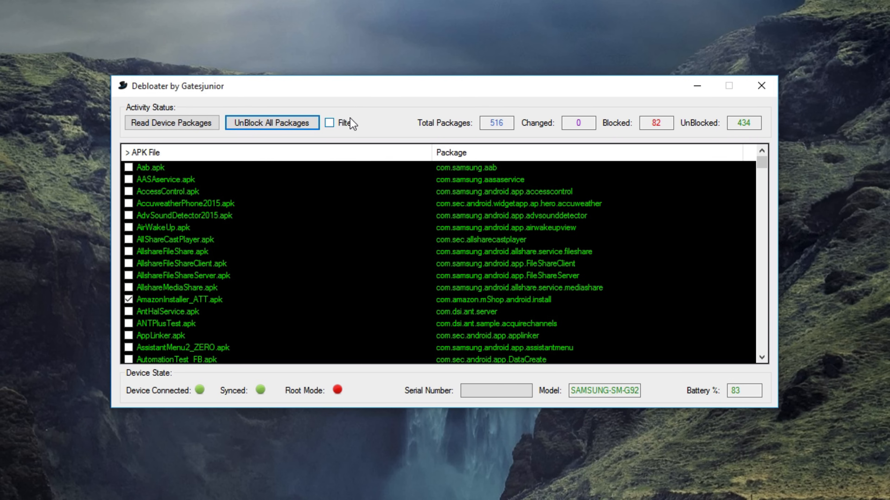
Queue all blocked packages for unblocking, then close the Debloater window.
{"action": "left_click", "coordinate": [271, 123]}
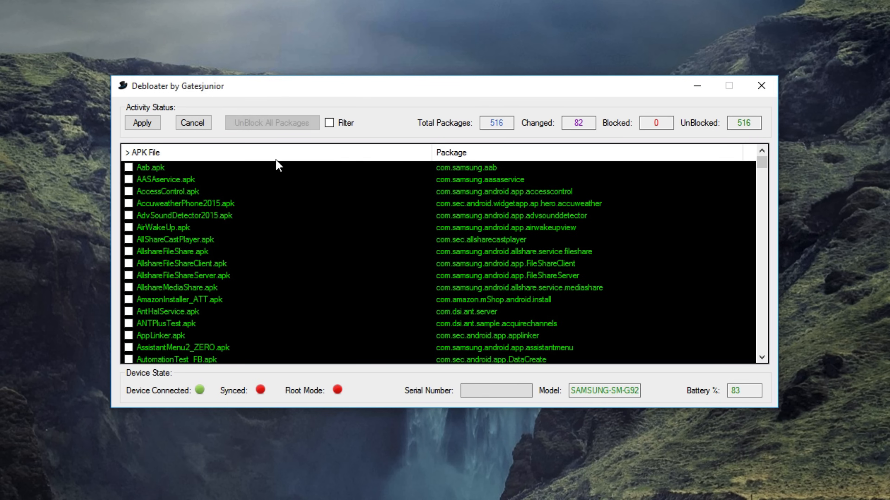
{"action": "mouse_move", "coordinate": [265, 203]}
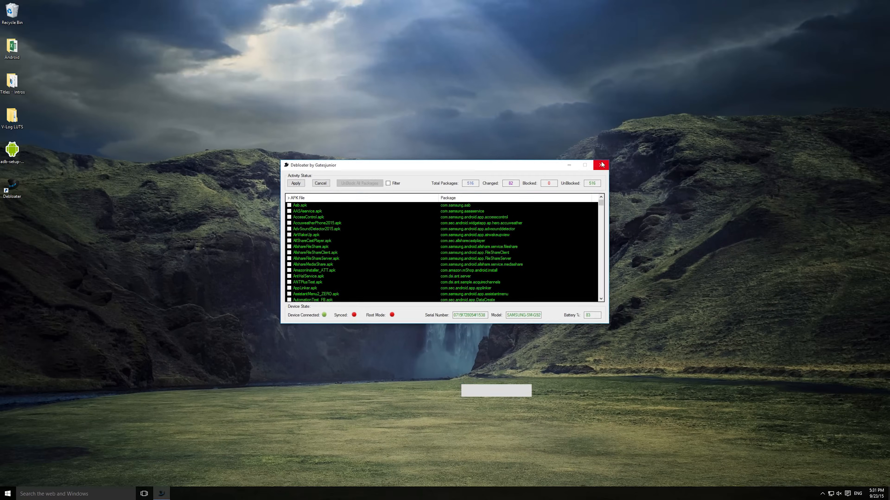
{"action": "left_click", "coordinate": [601, 165]}
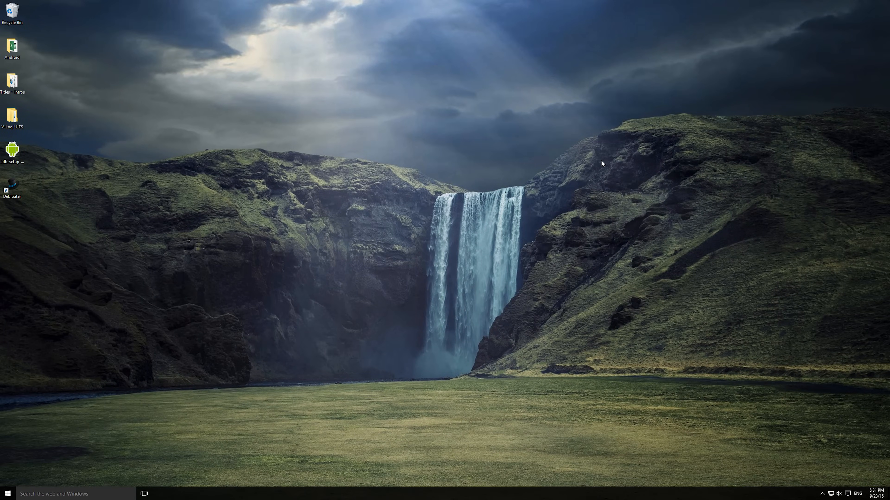